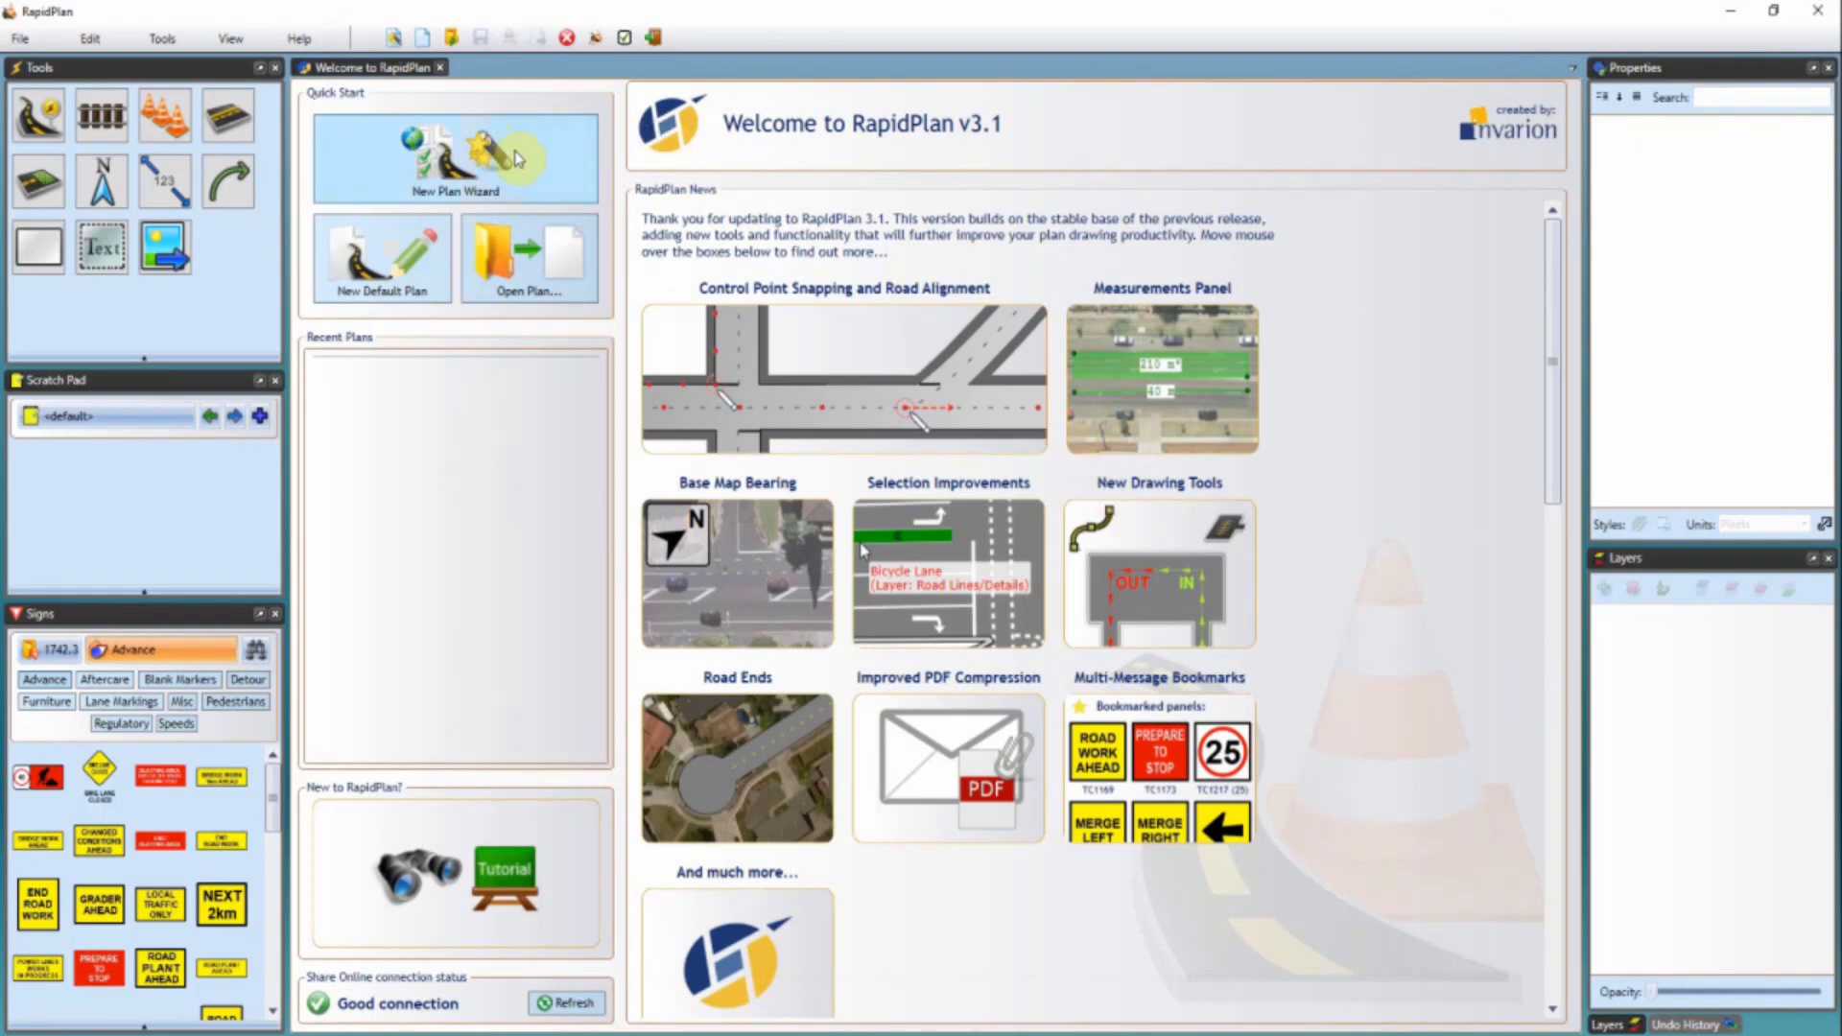
Step: Launch the New Plan Wizard from the Welcome tab's Quick Start
{"action": "left_click", "coordinate": [454, 158]}
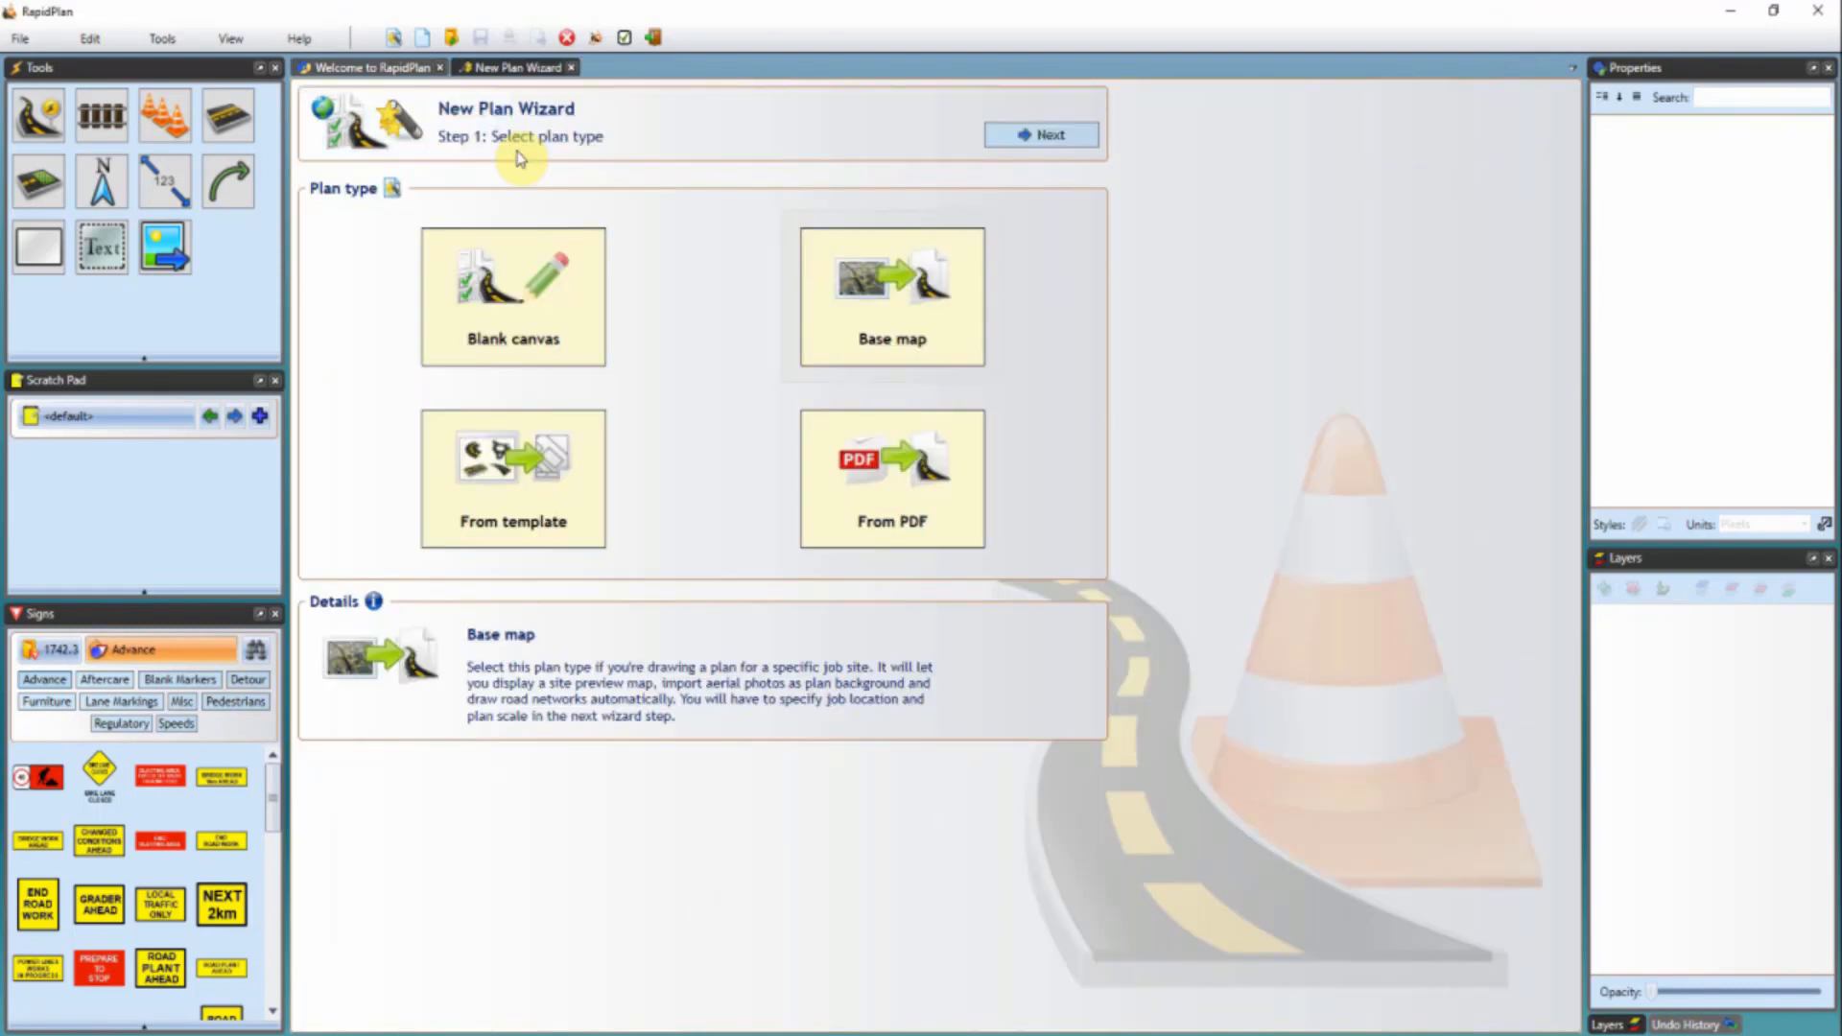
{"action": "mouse_move", "coordinate": [668, 302]}
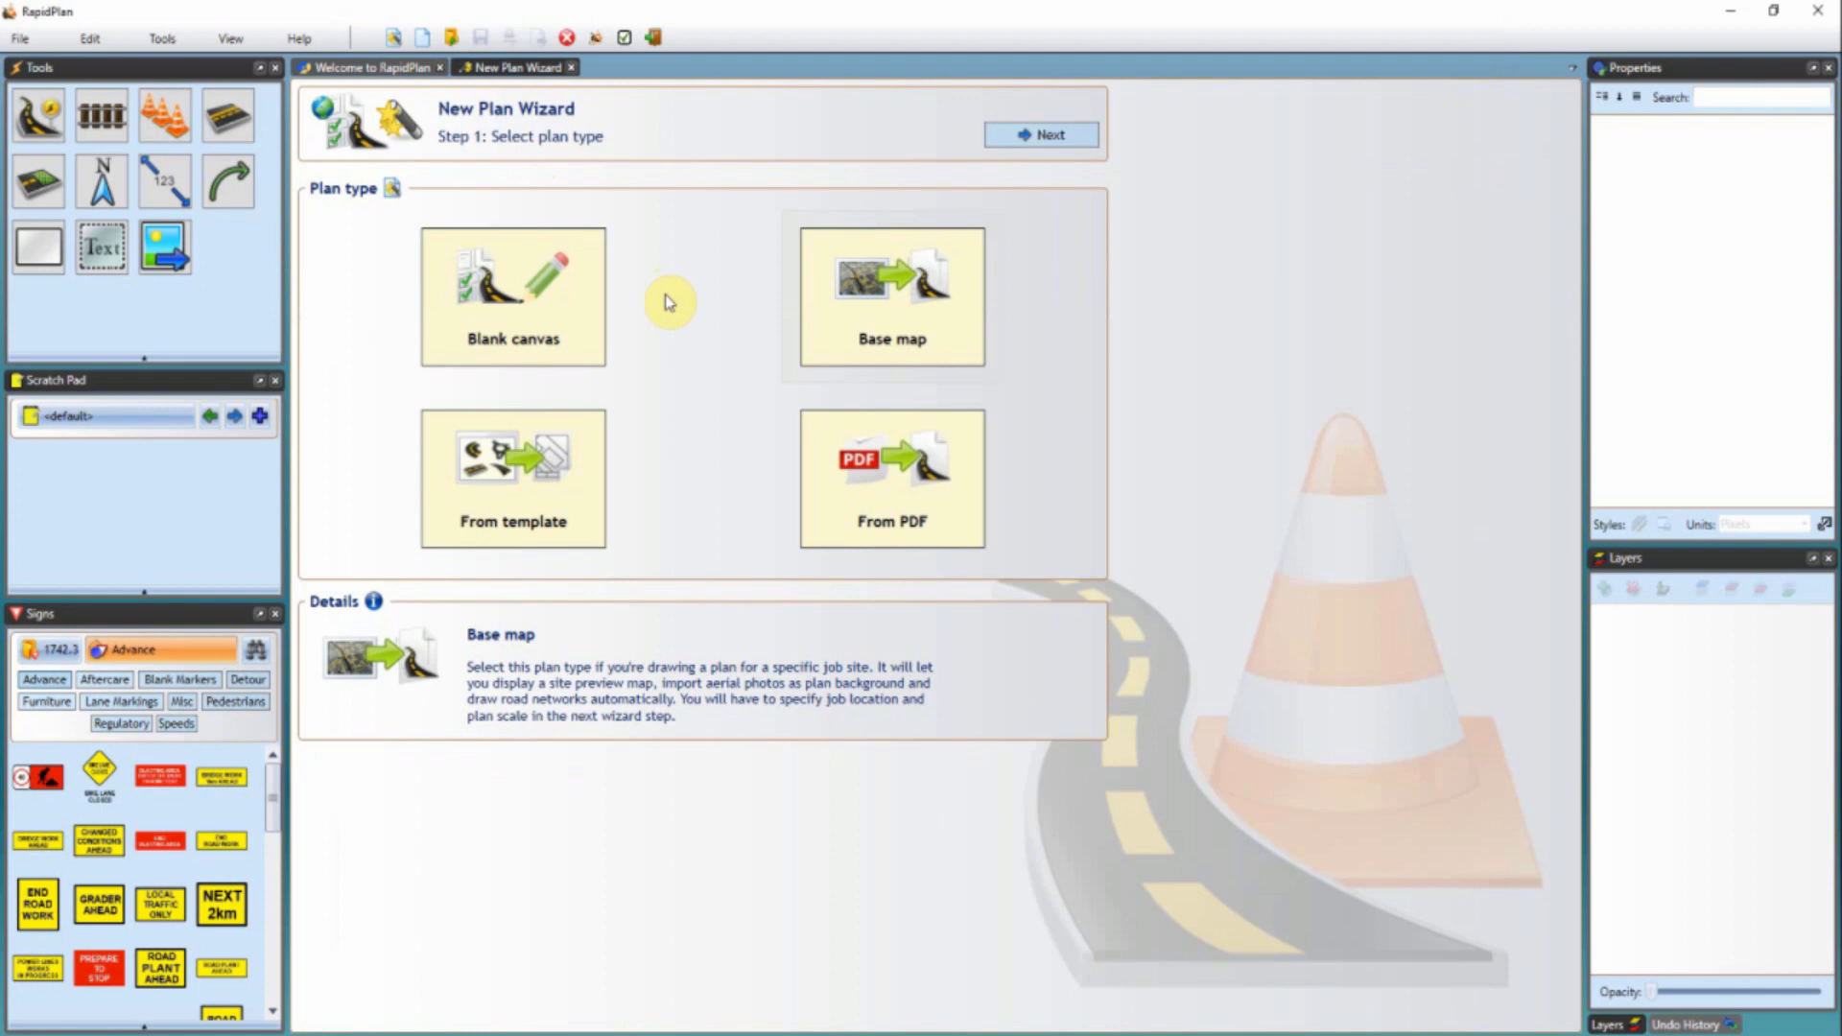
{"action": "mouse_move", "coordinate": [702, 309]}
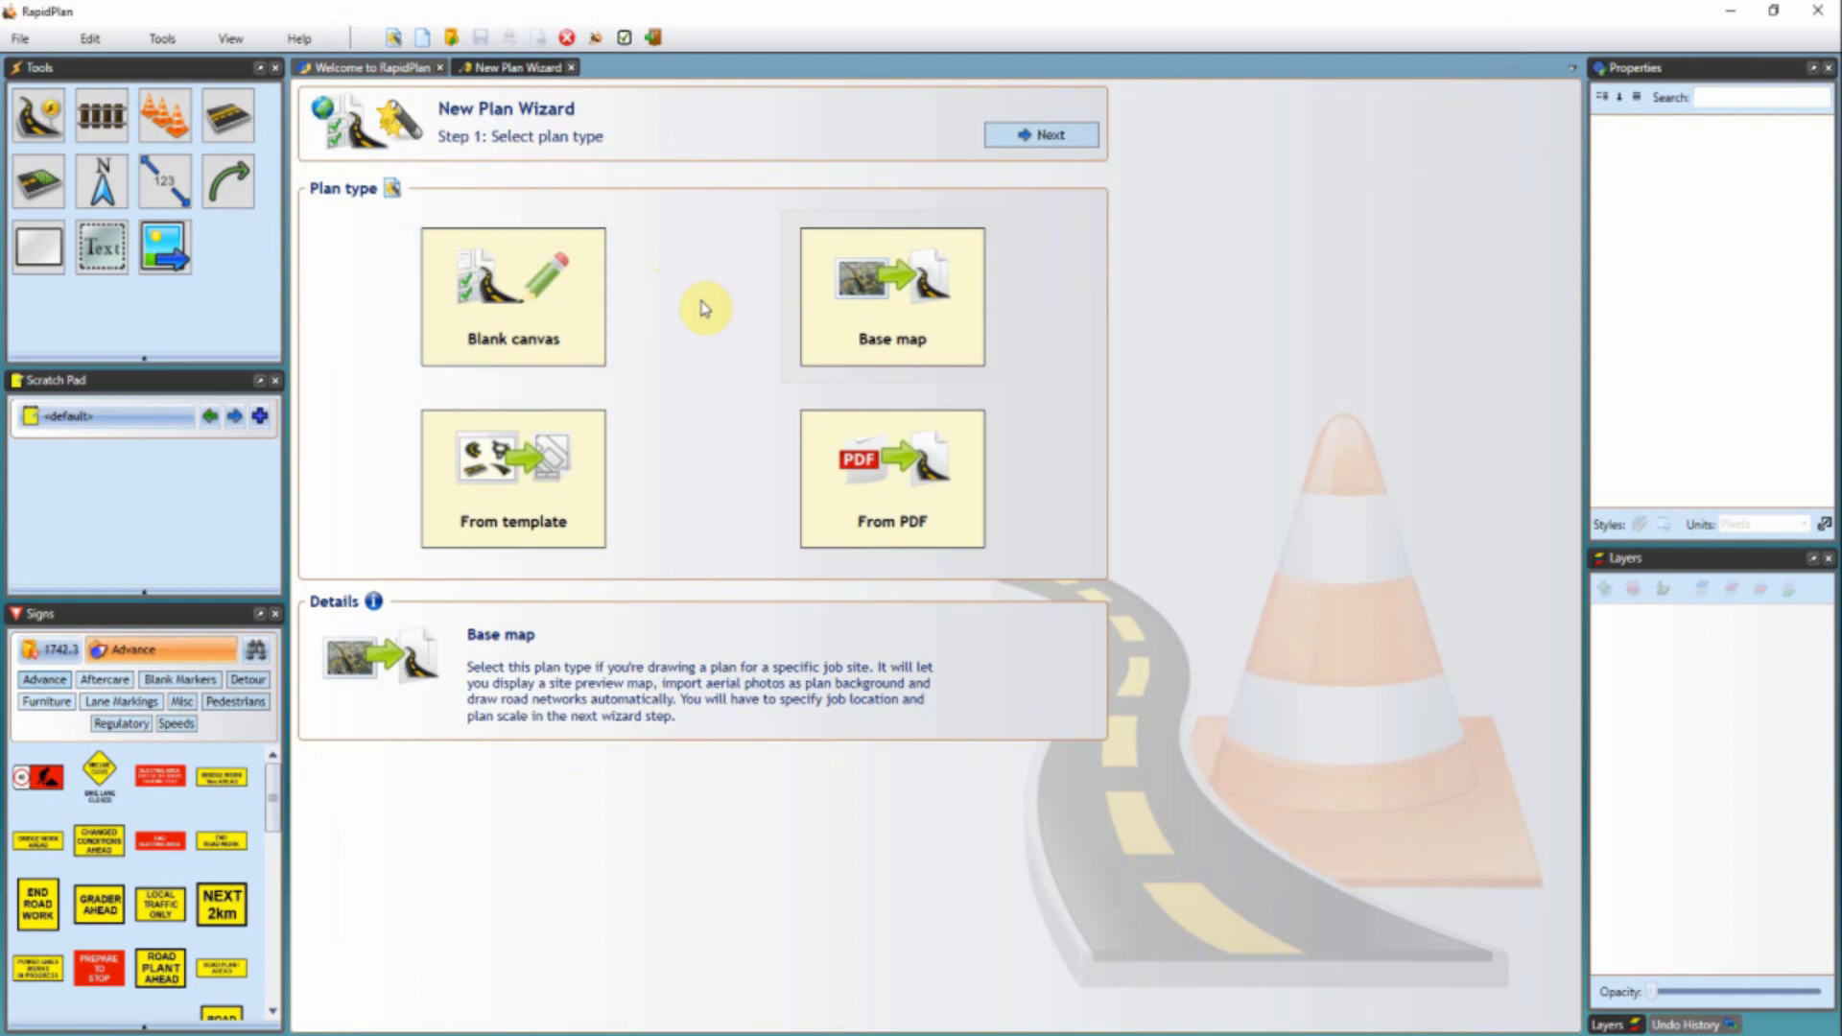
{"action": "left_click", "coordinate": [513, 293]}
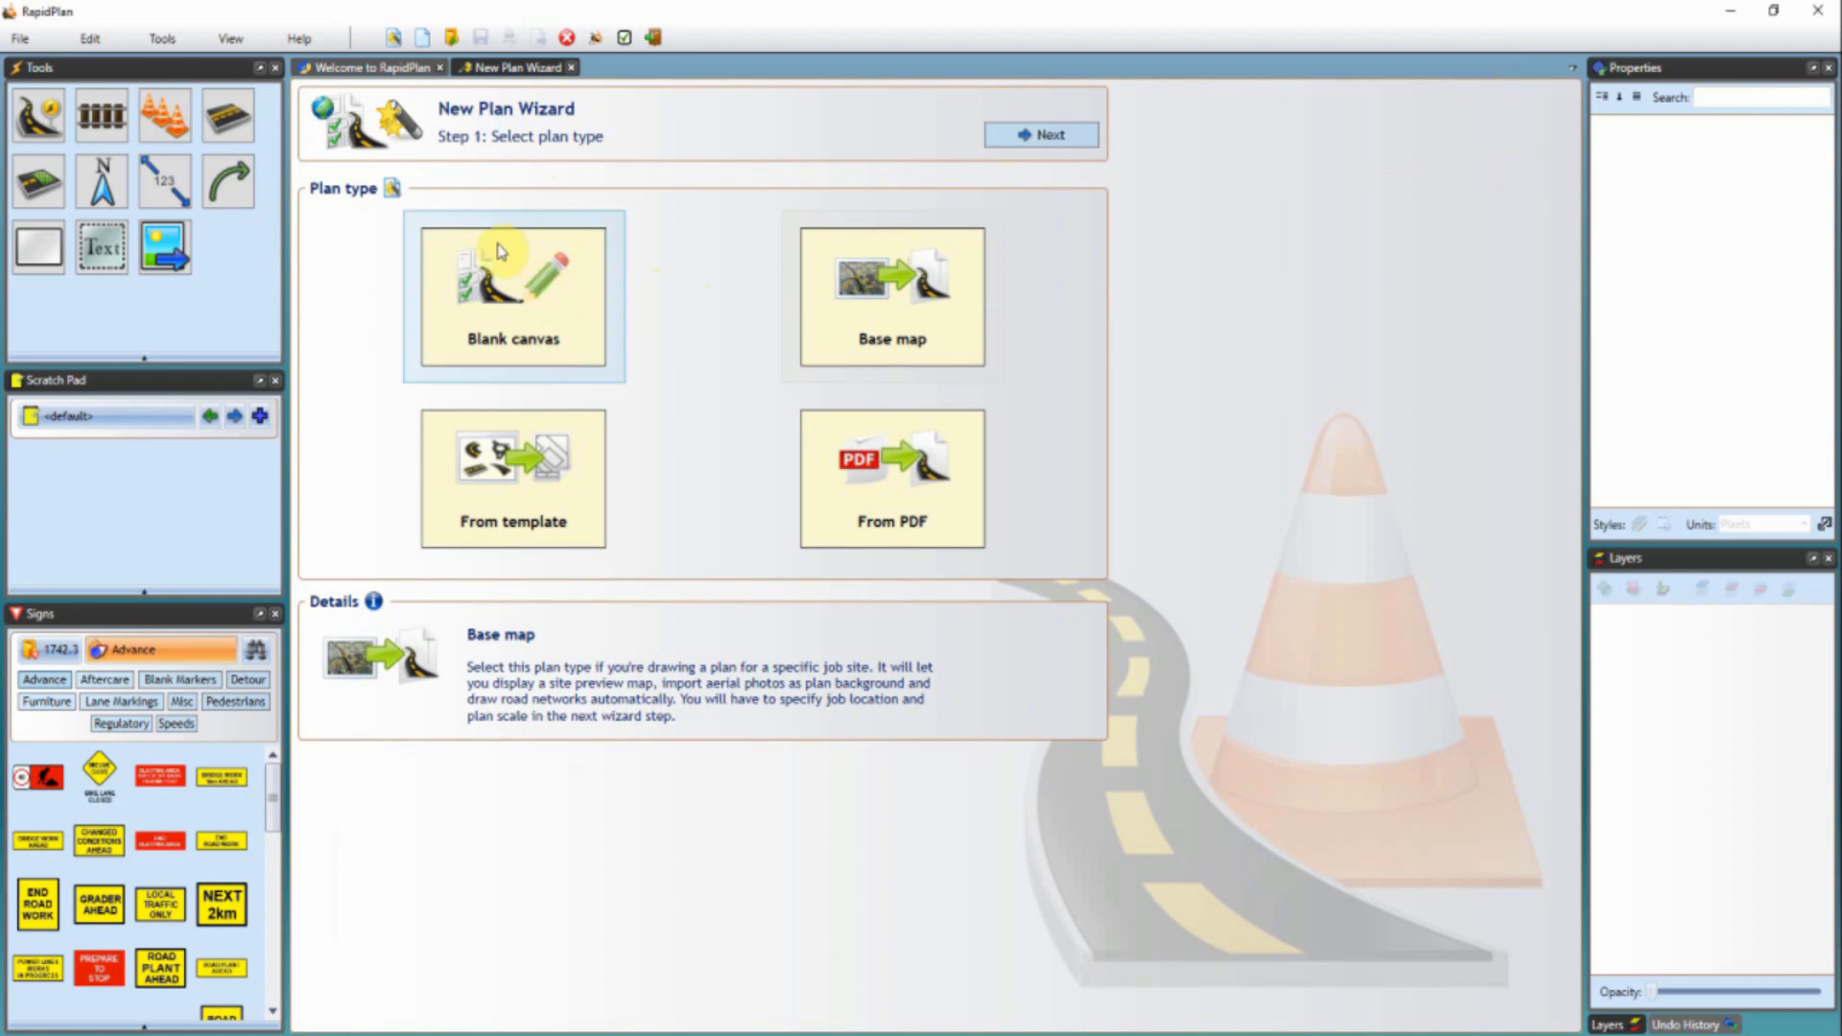
{"action": "mouse_move", "coordinate": [540, 257]}
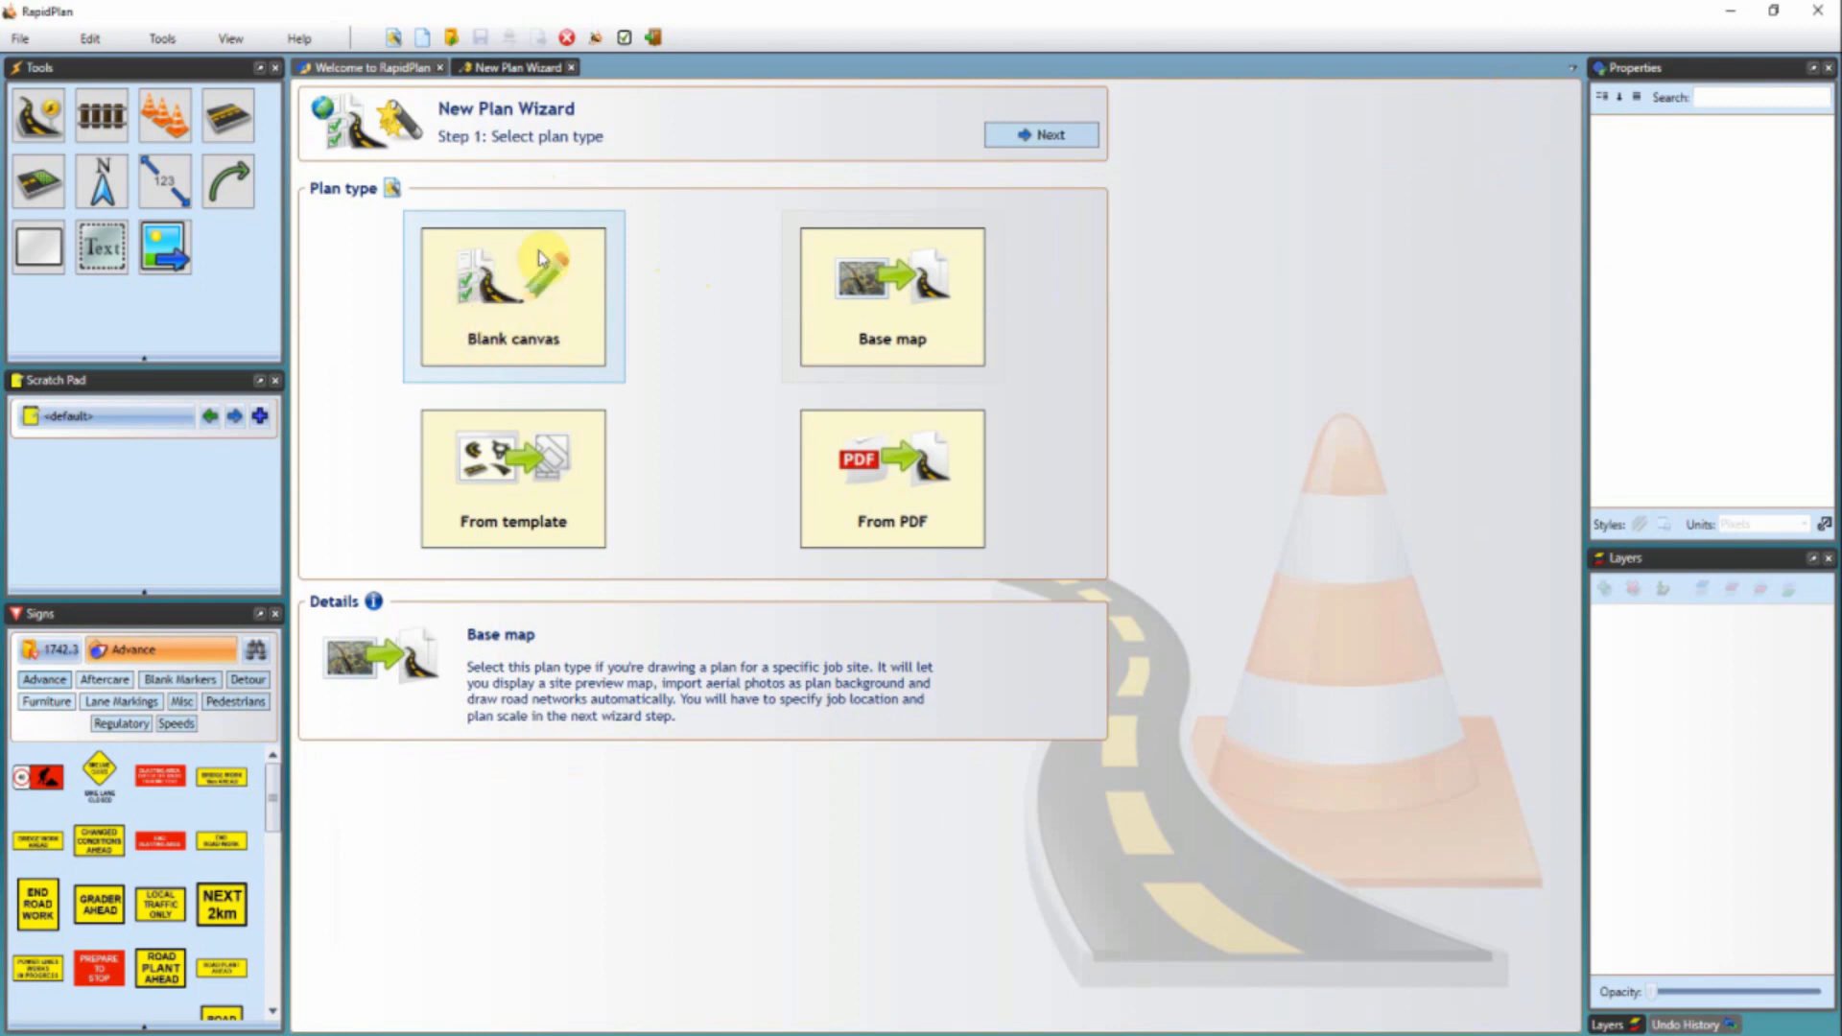
{"action": "mouse_move", "coordinate": [533, 297]}
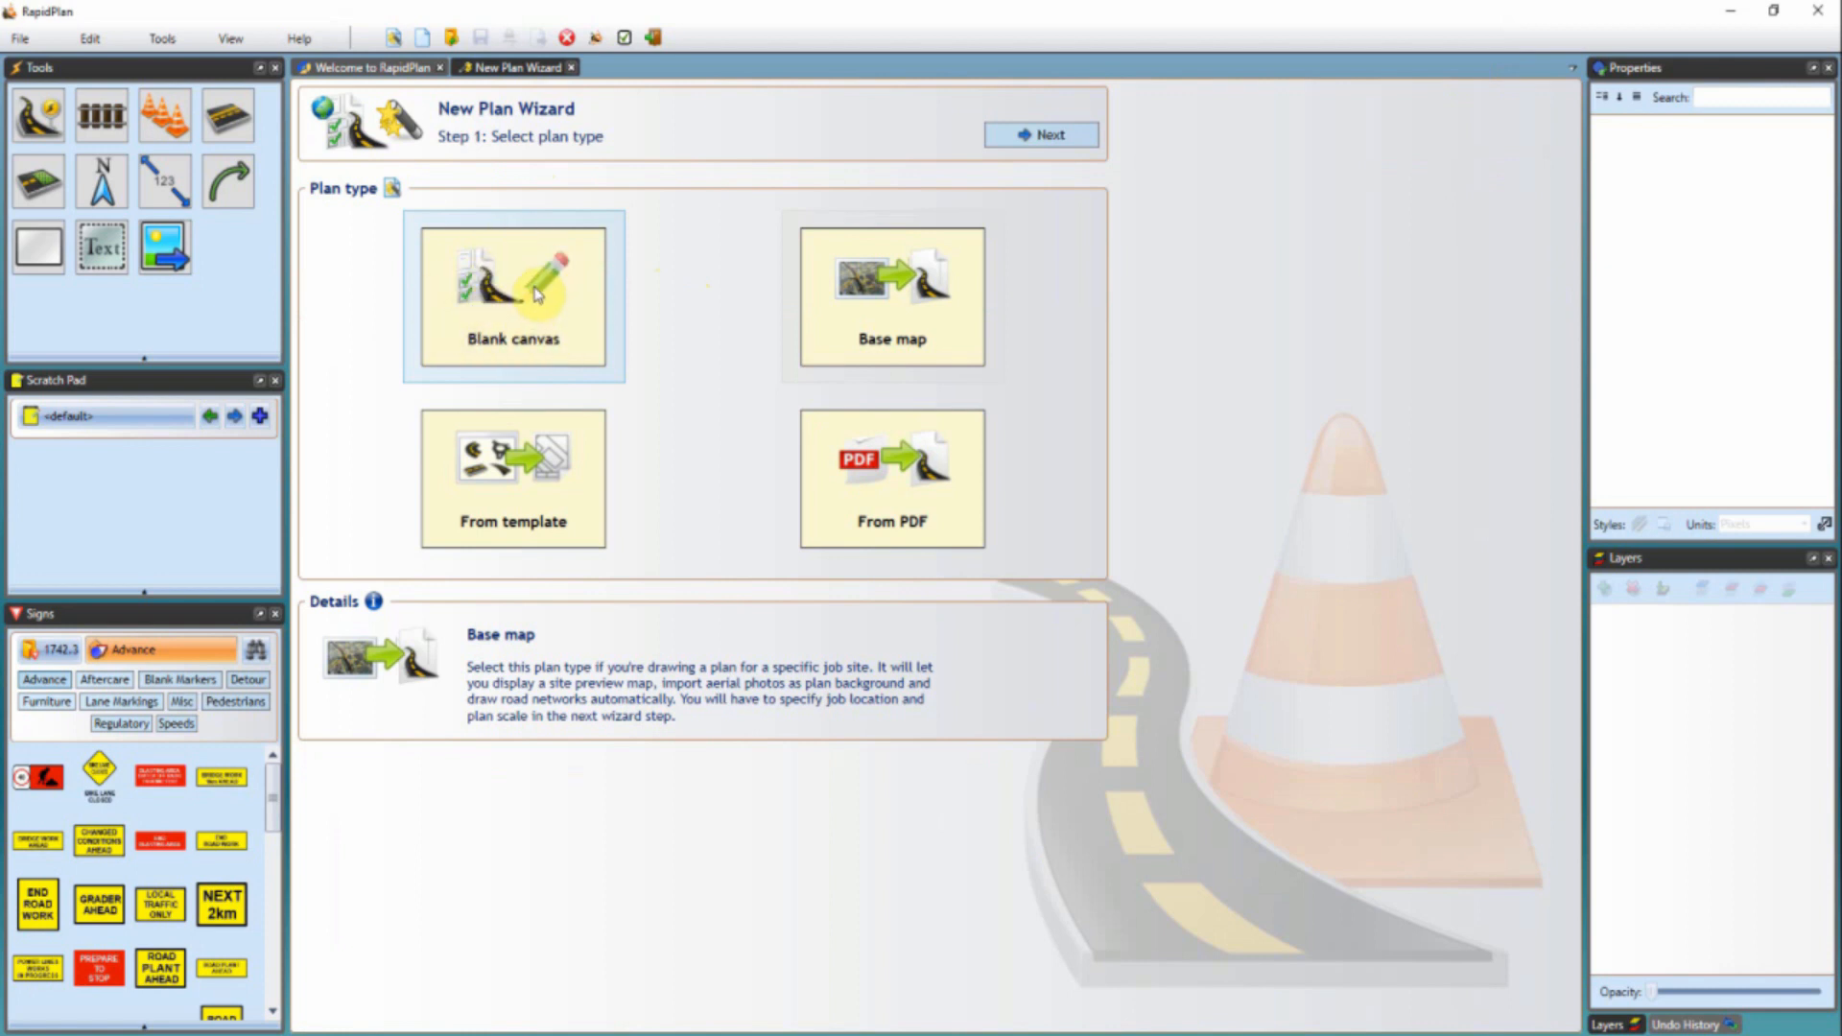
{"action": "mouse_move", "coordinate": [520, 408]}
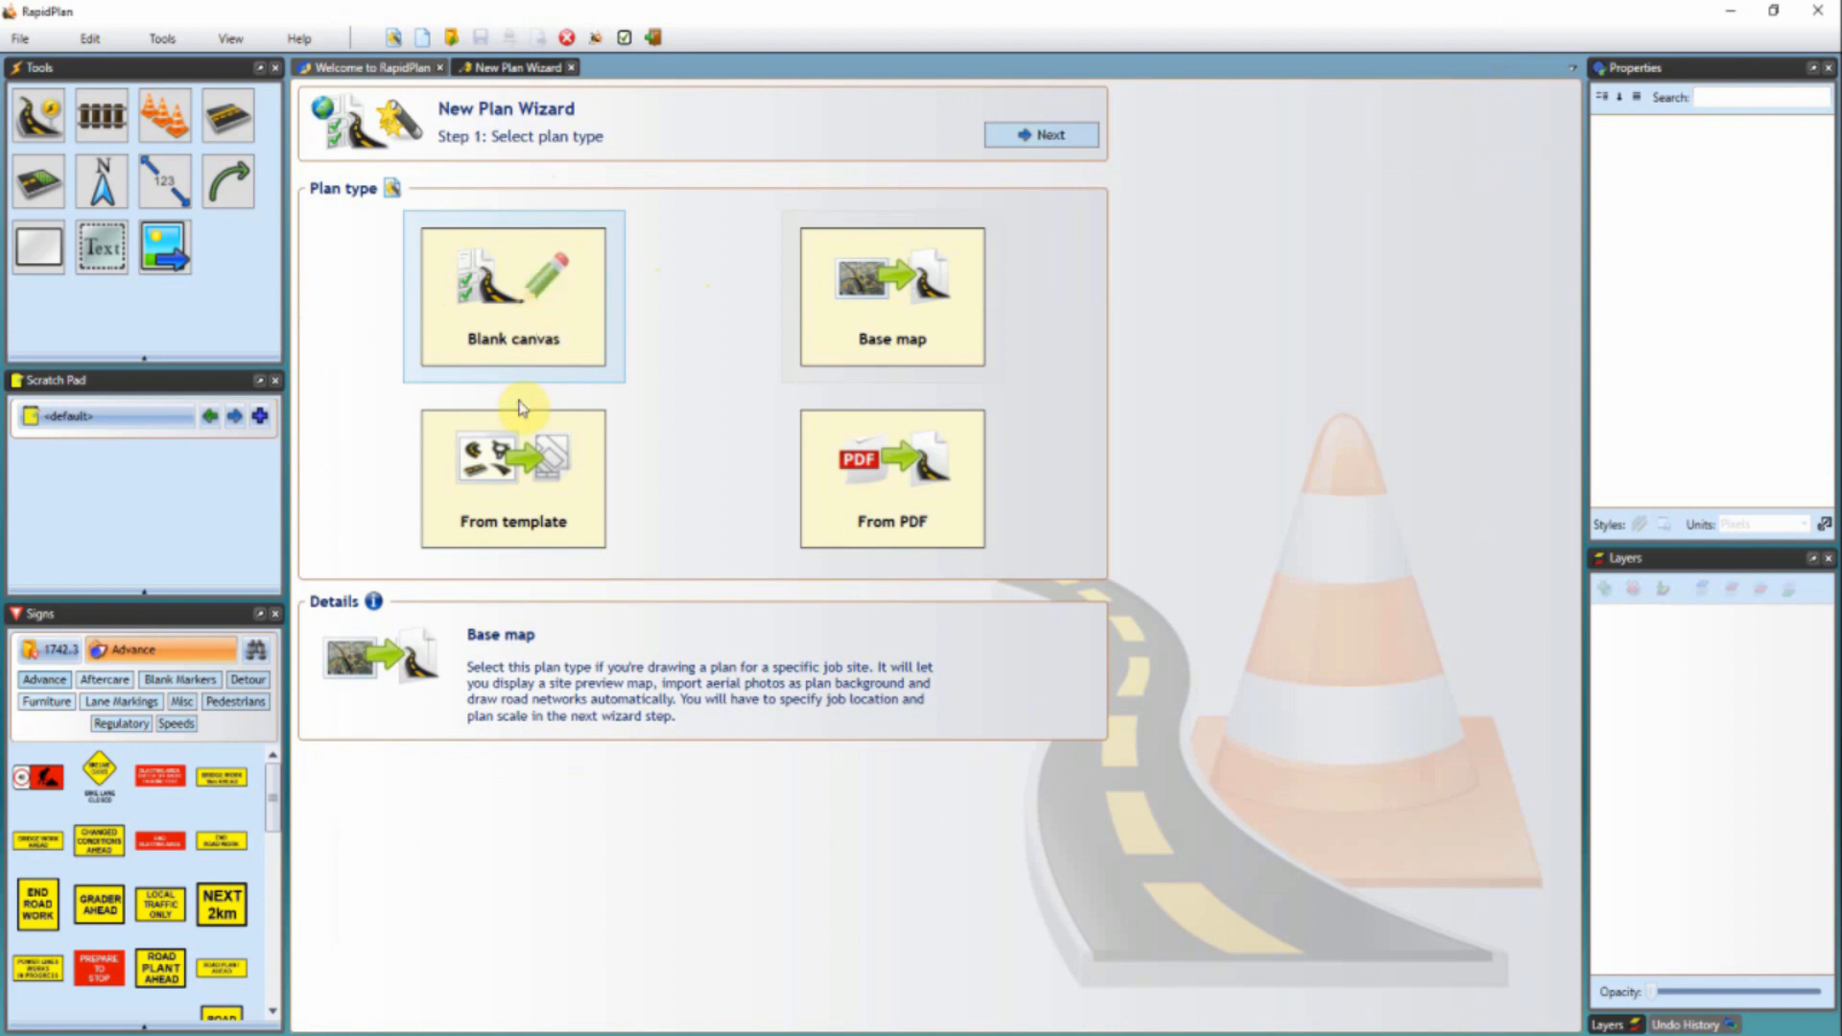
{"action": "left_click", "coordinate": [511, 476]}
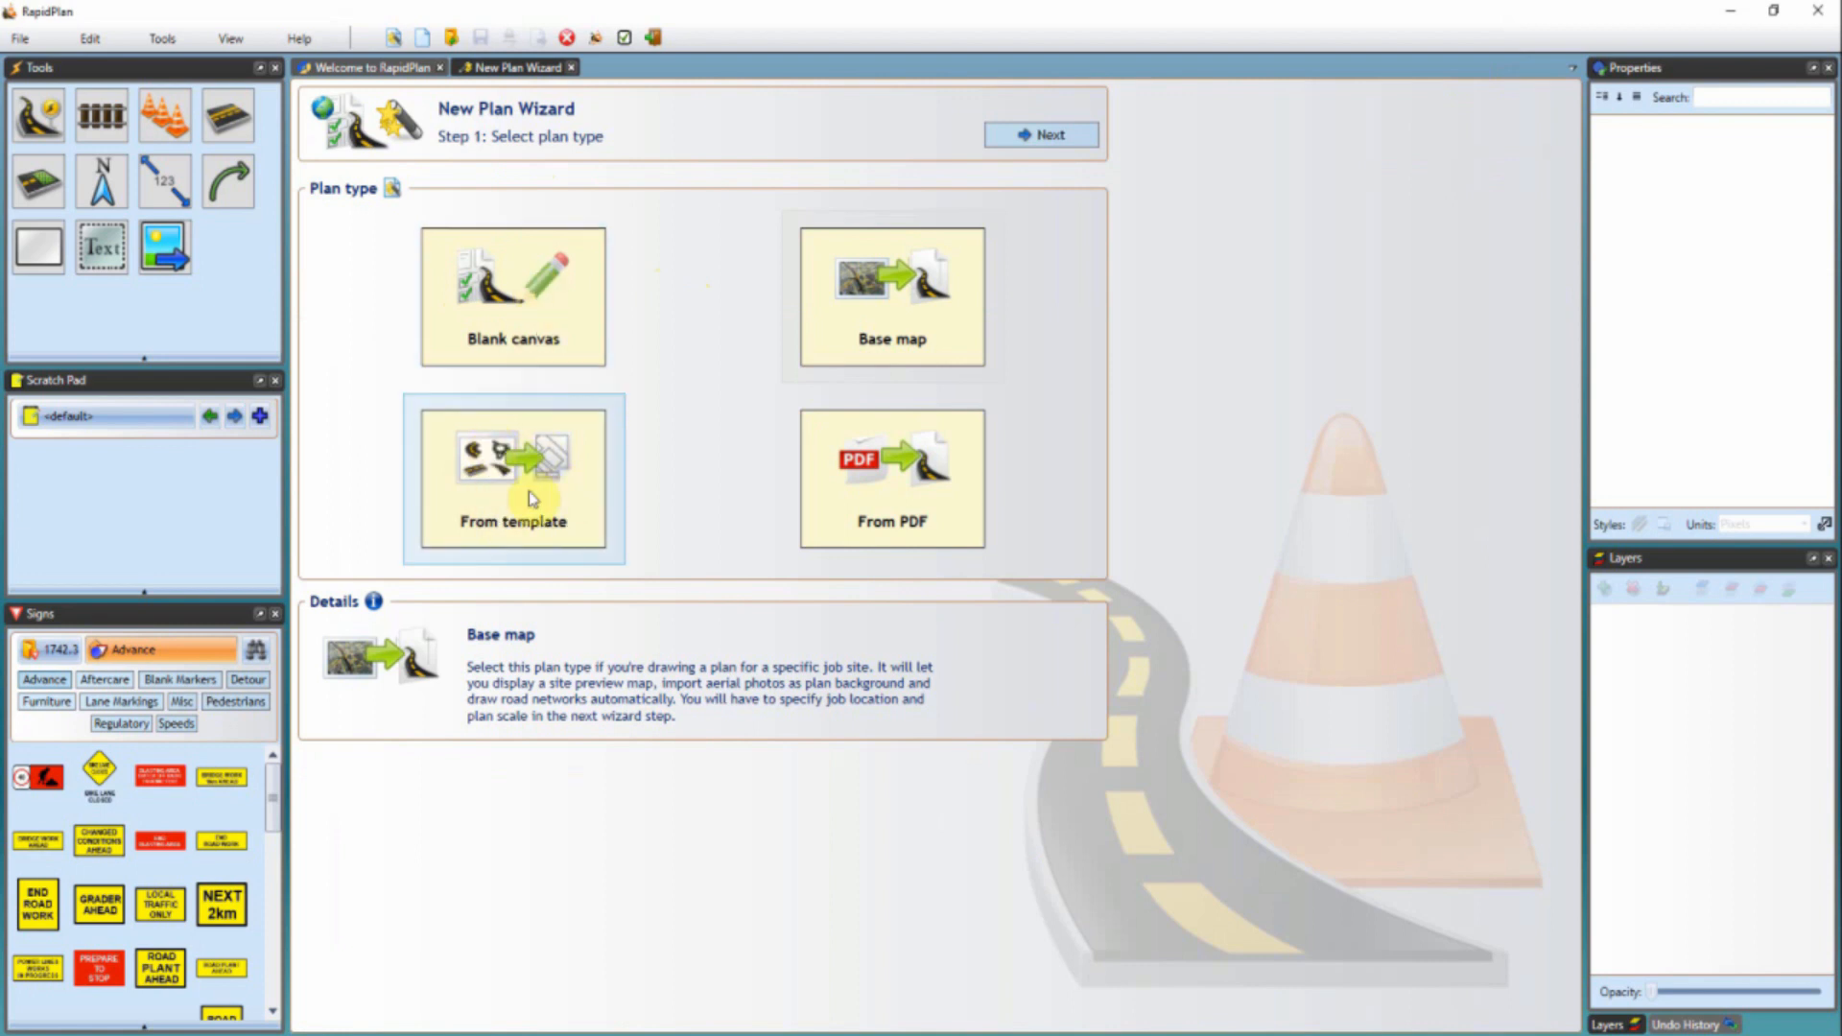
{"action": "mouse_move", "coordinate": [498, 465]}
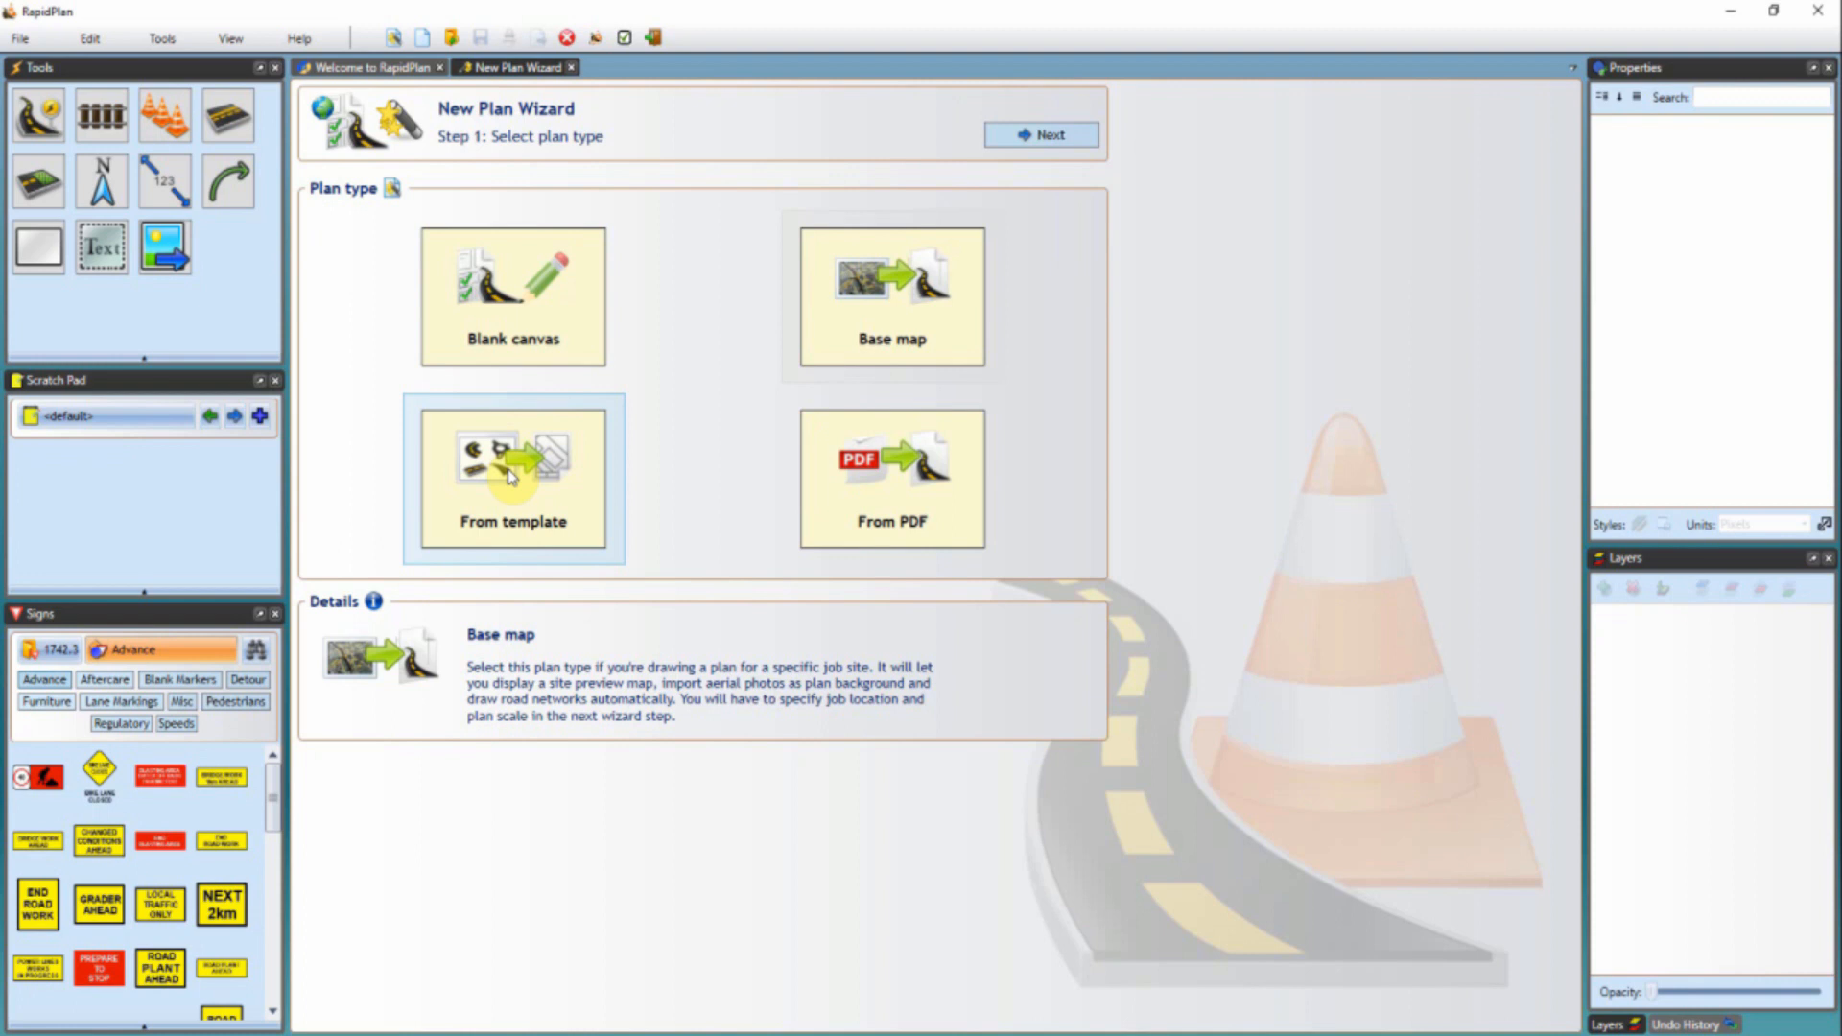
Step: Try From PDF, then pick the Base map plan type and advance to wizard step 2
{"action": "left_click", "coordinate": [890, 476]}
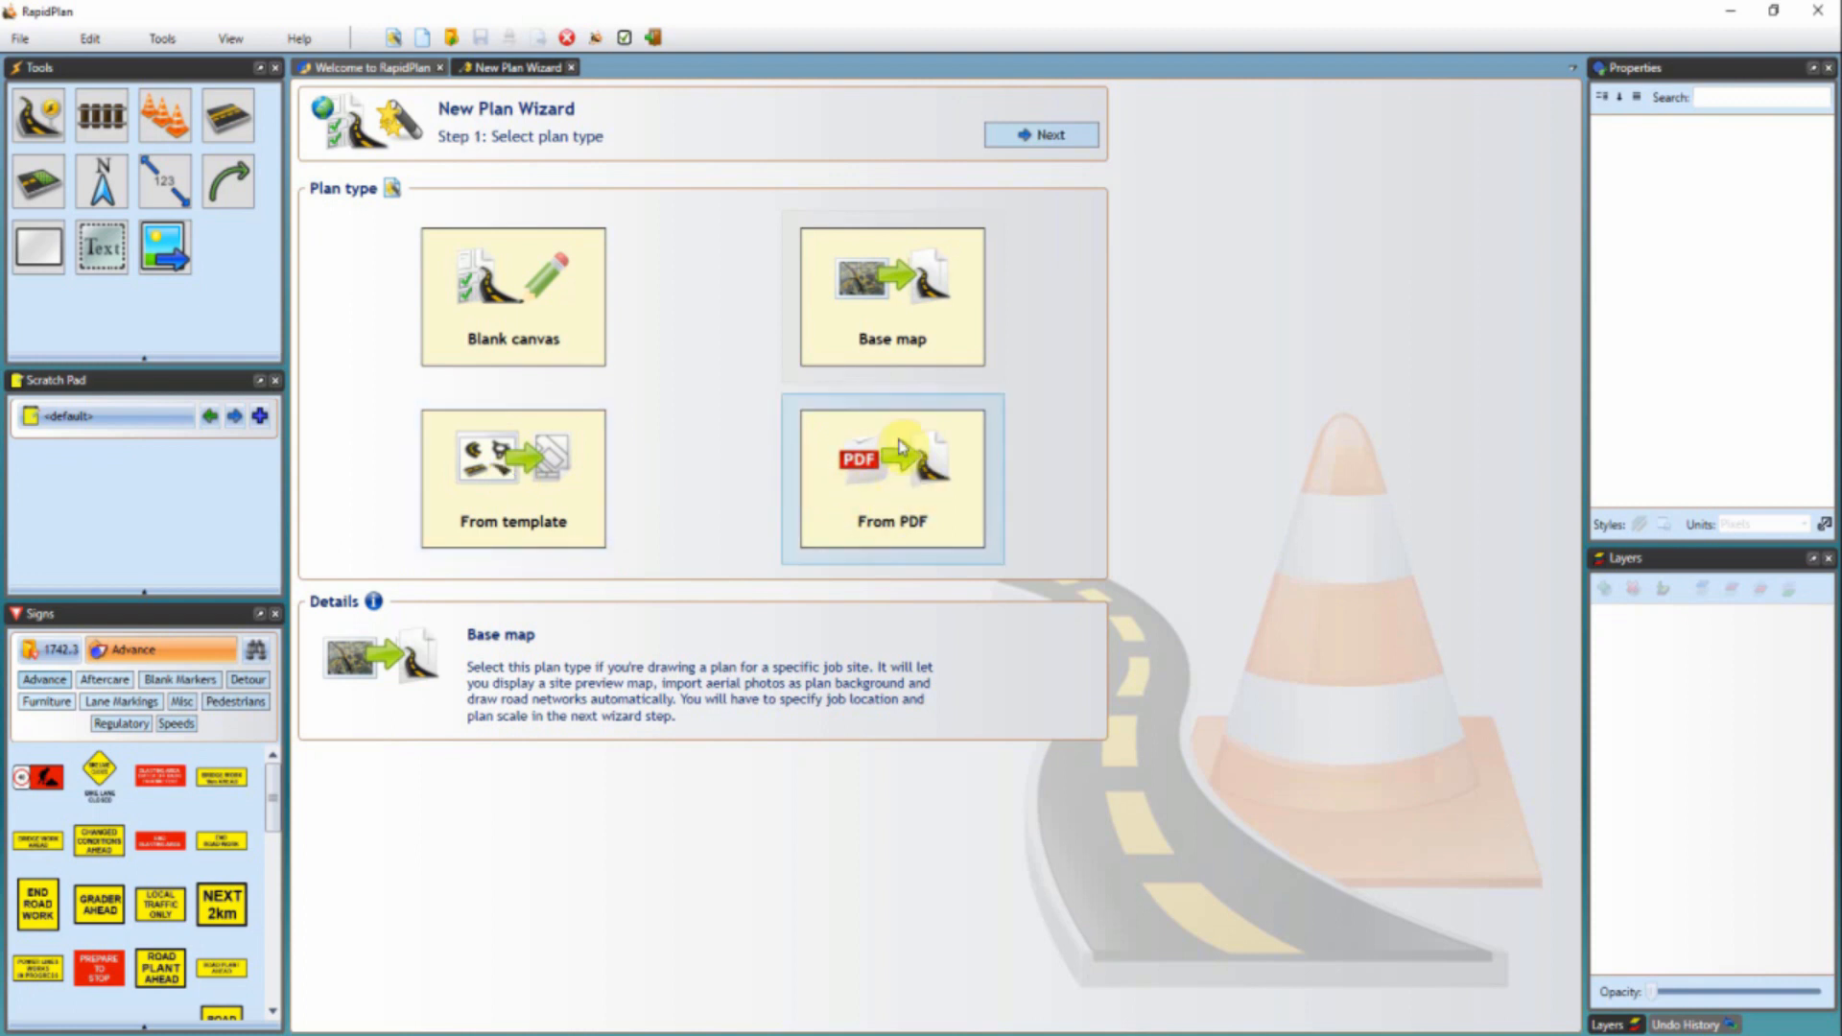
{"action": "mouse_move", "coordinate": [885, 485]}
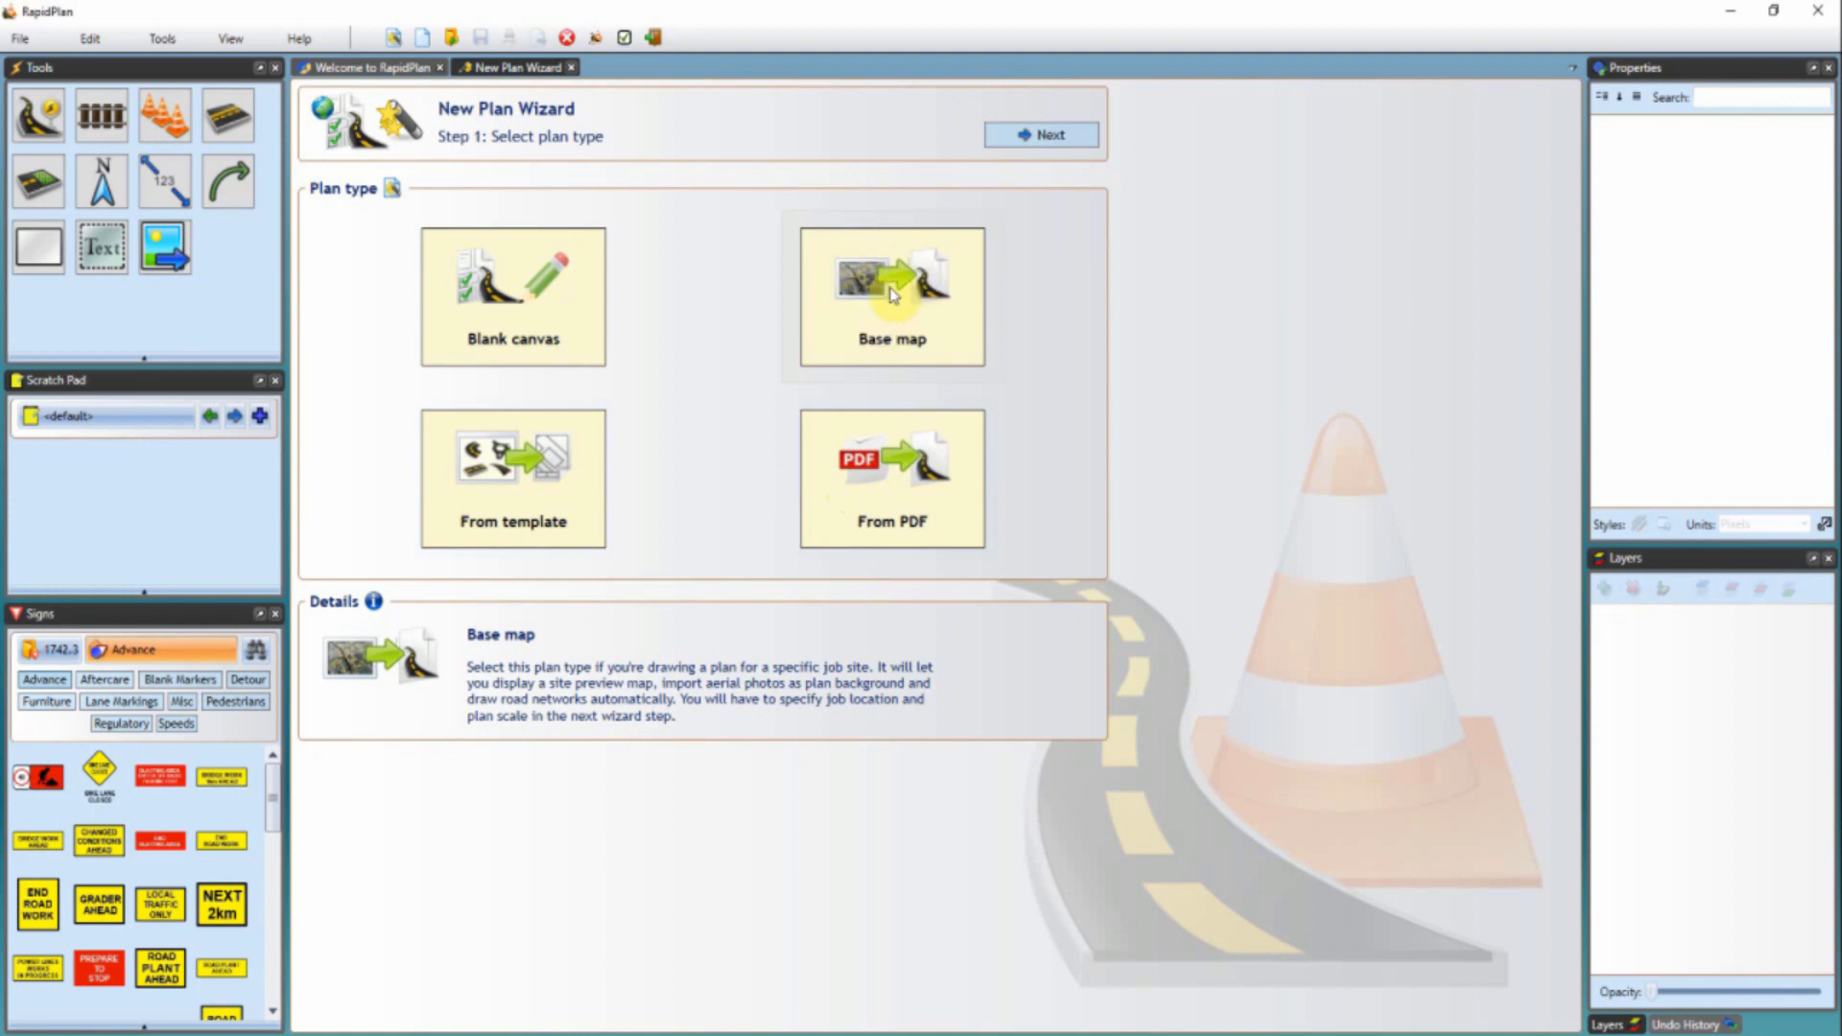
{"action": "left_click", "coordinate": [890, 293]}
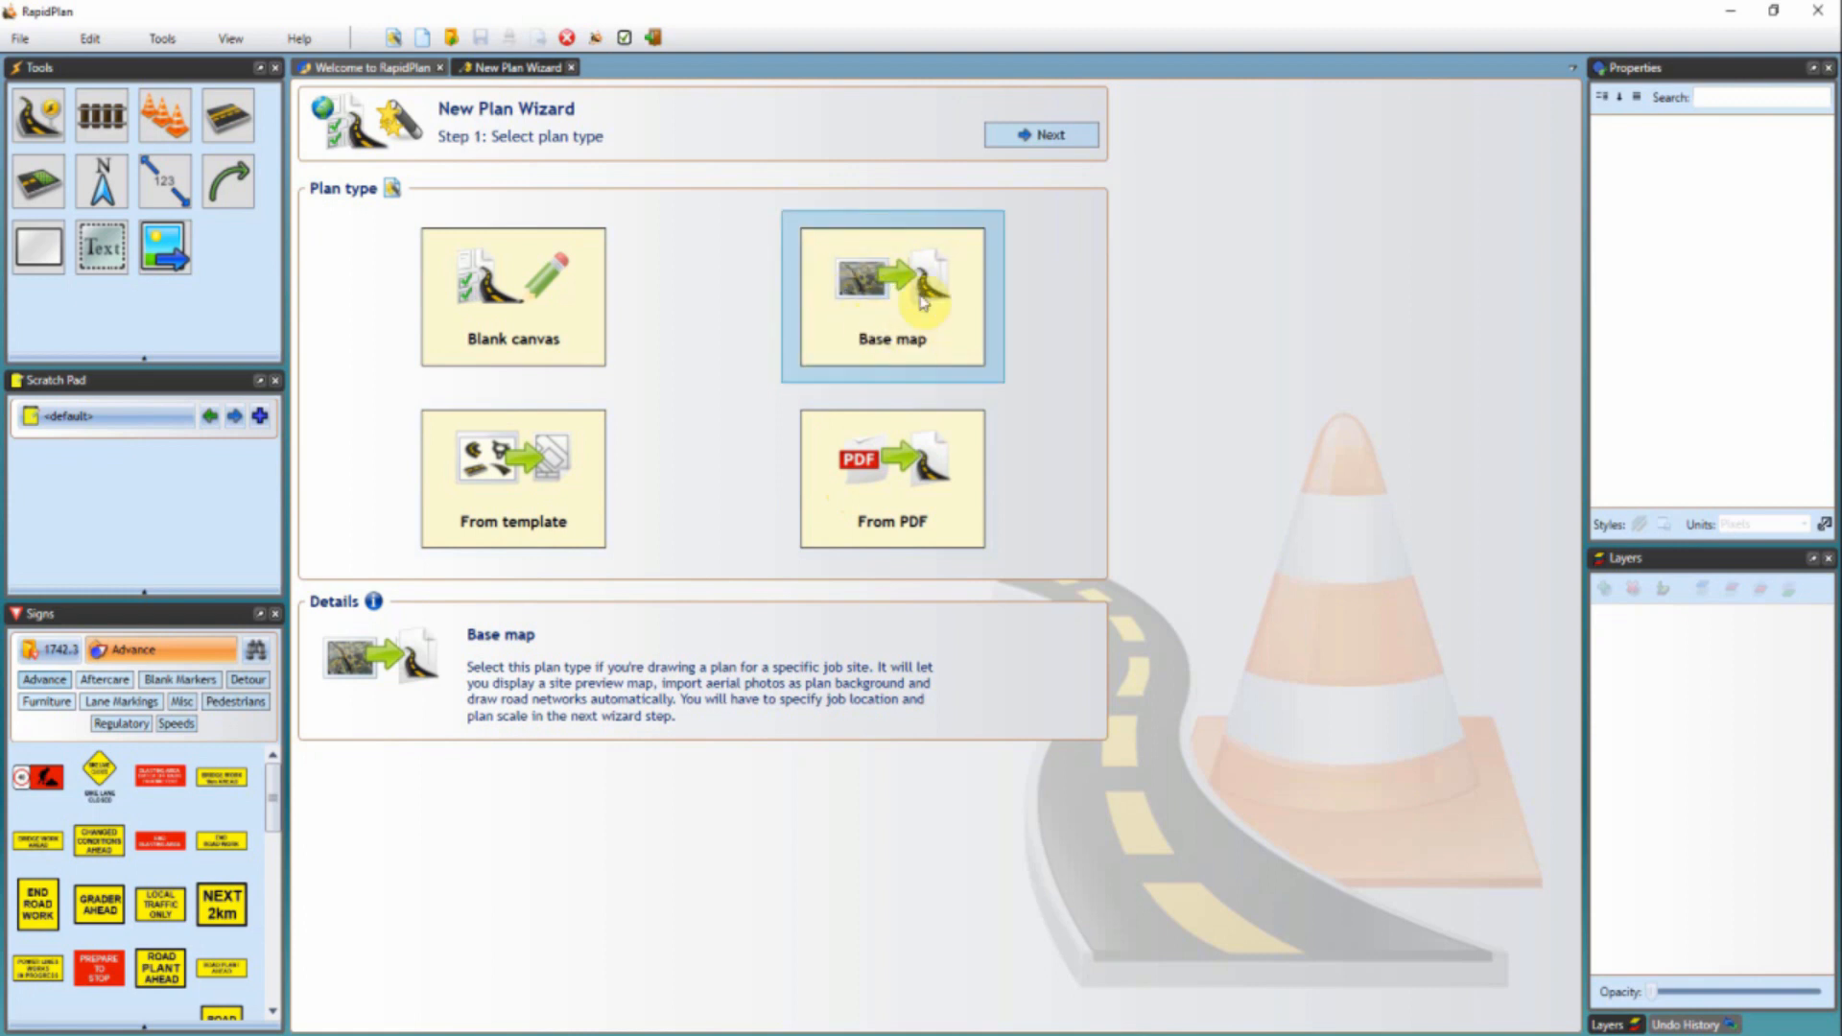
{"action": "mouse_move", "coordinate": [902, 279]}
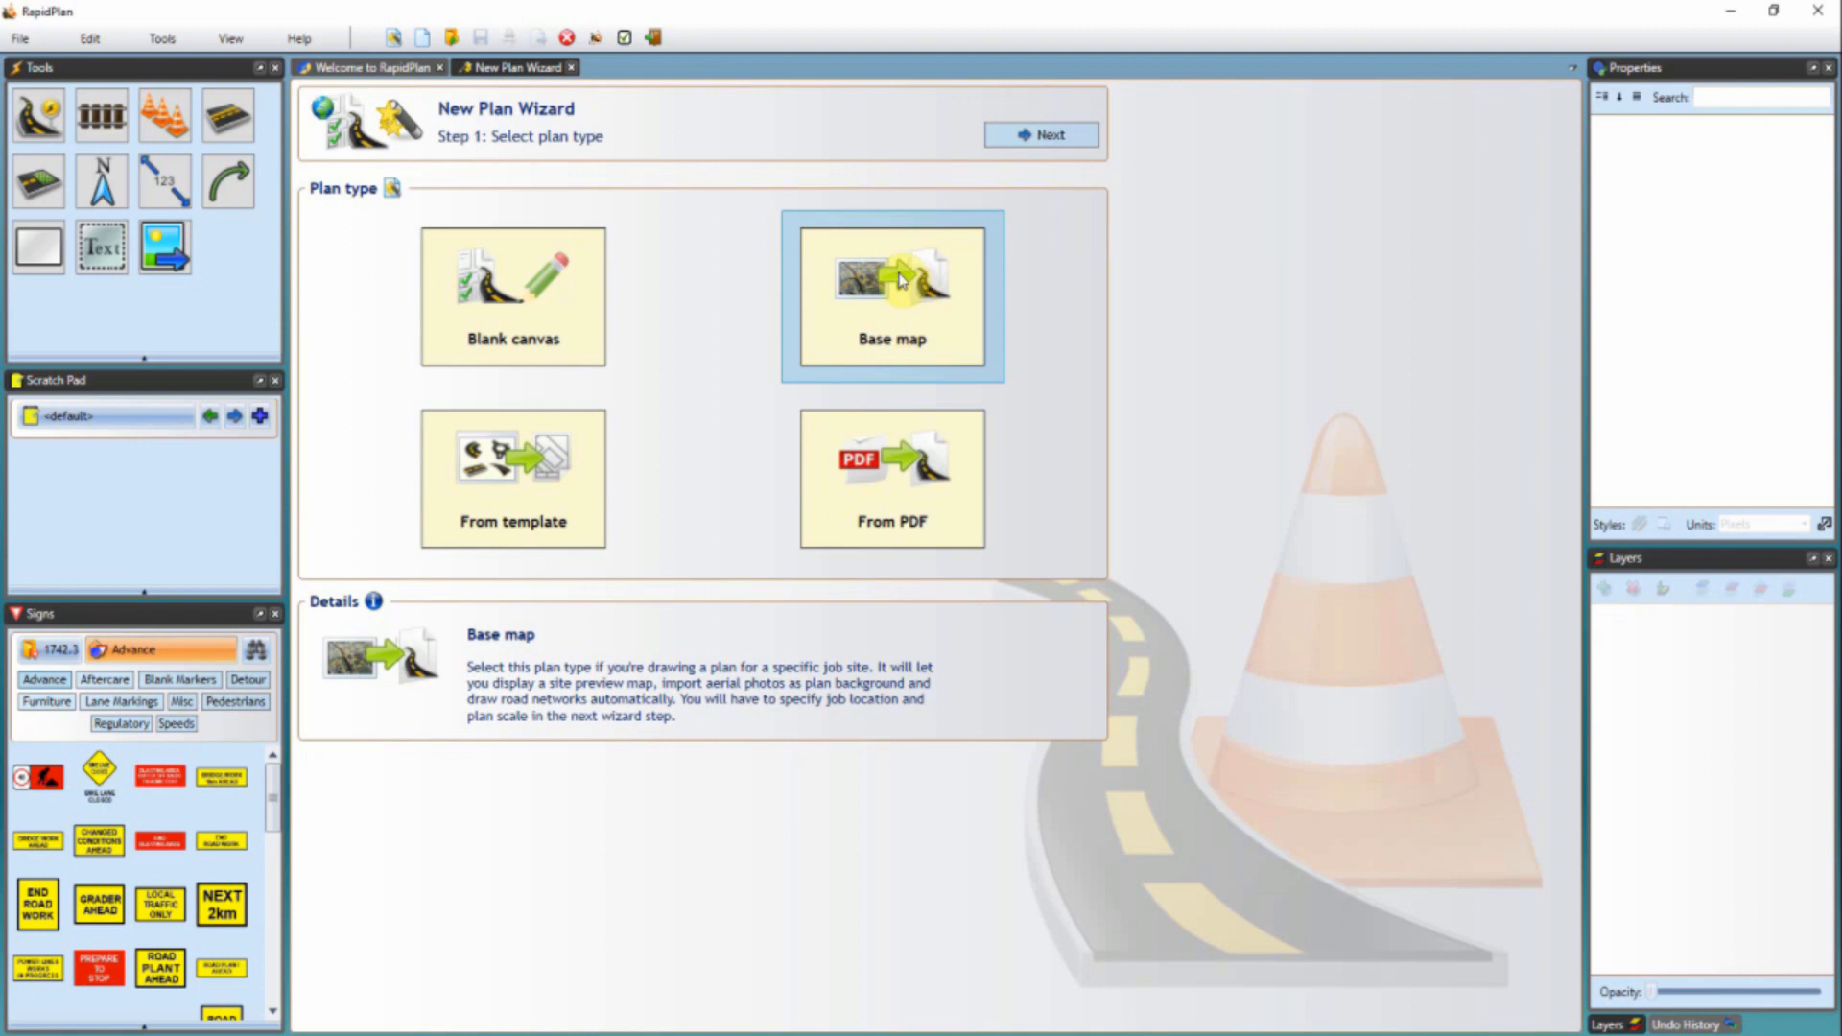
{"action": "mouse_move", "coordinate": [1016, 171]}
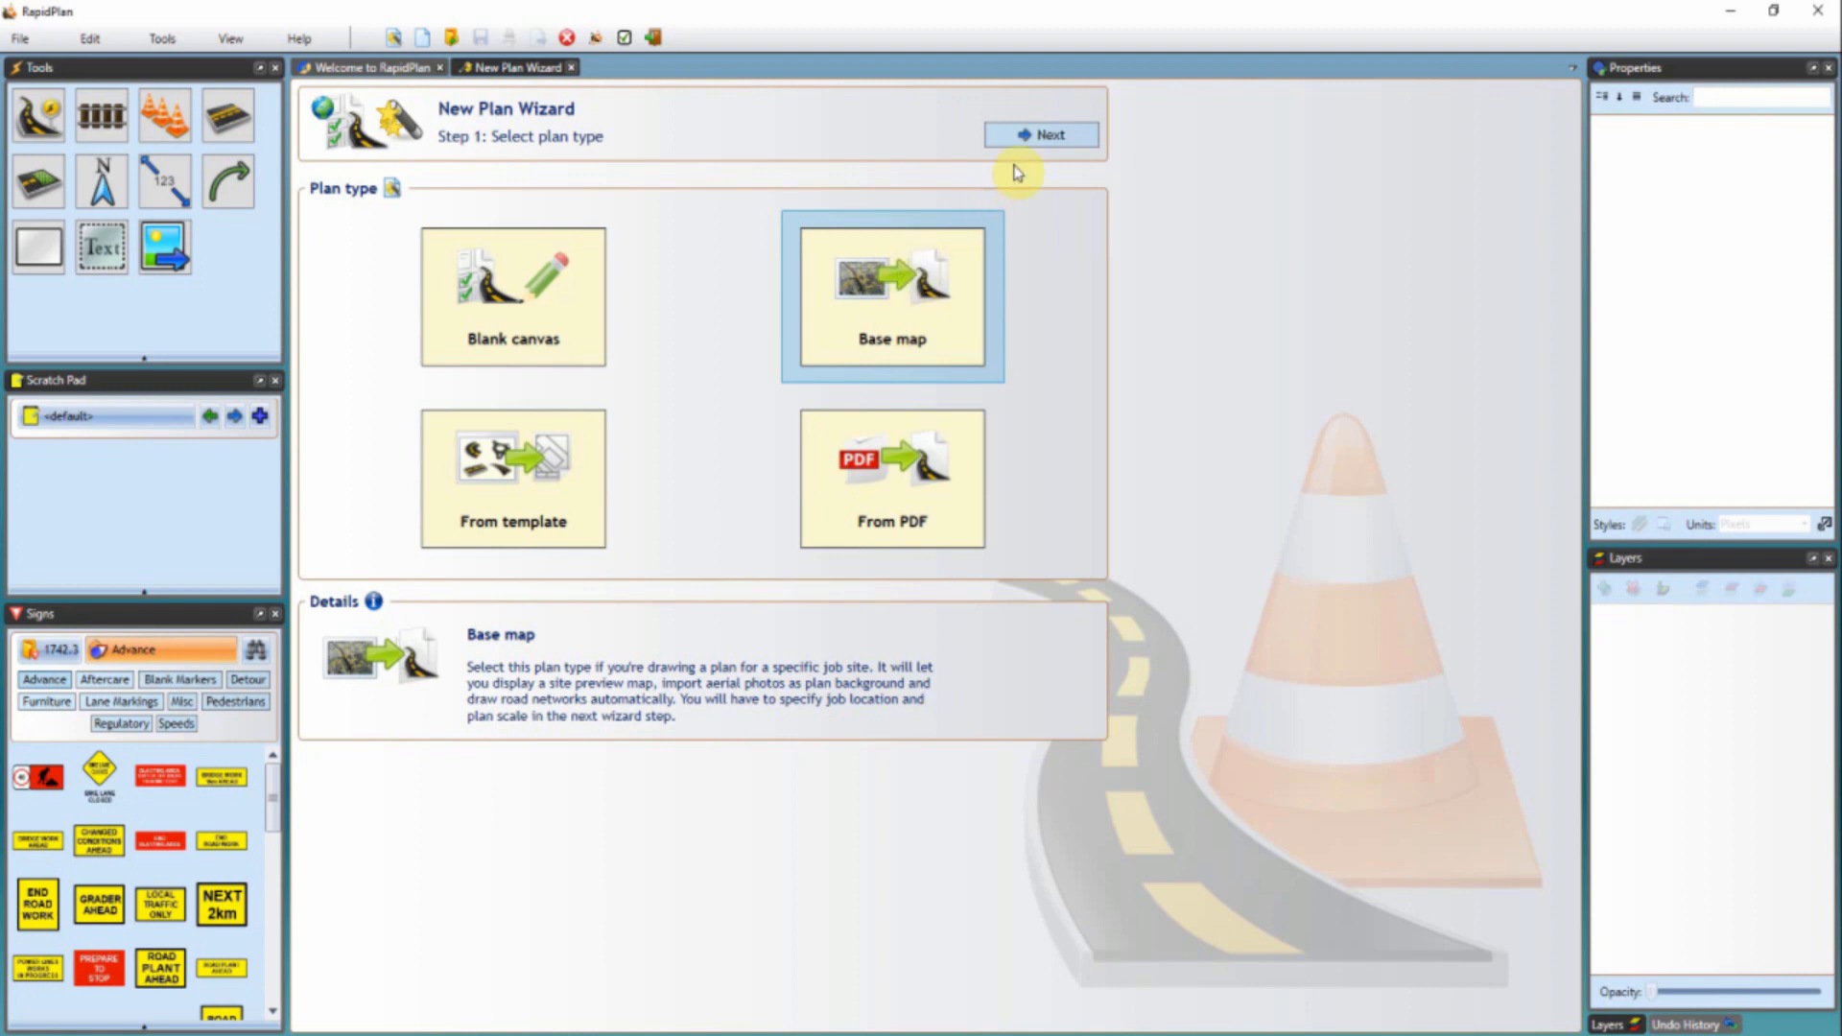
{"action": "left_click", "coordinate": [1038, 134]}
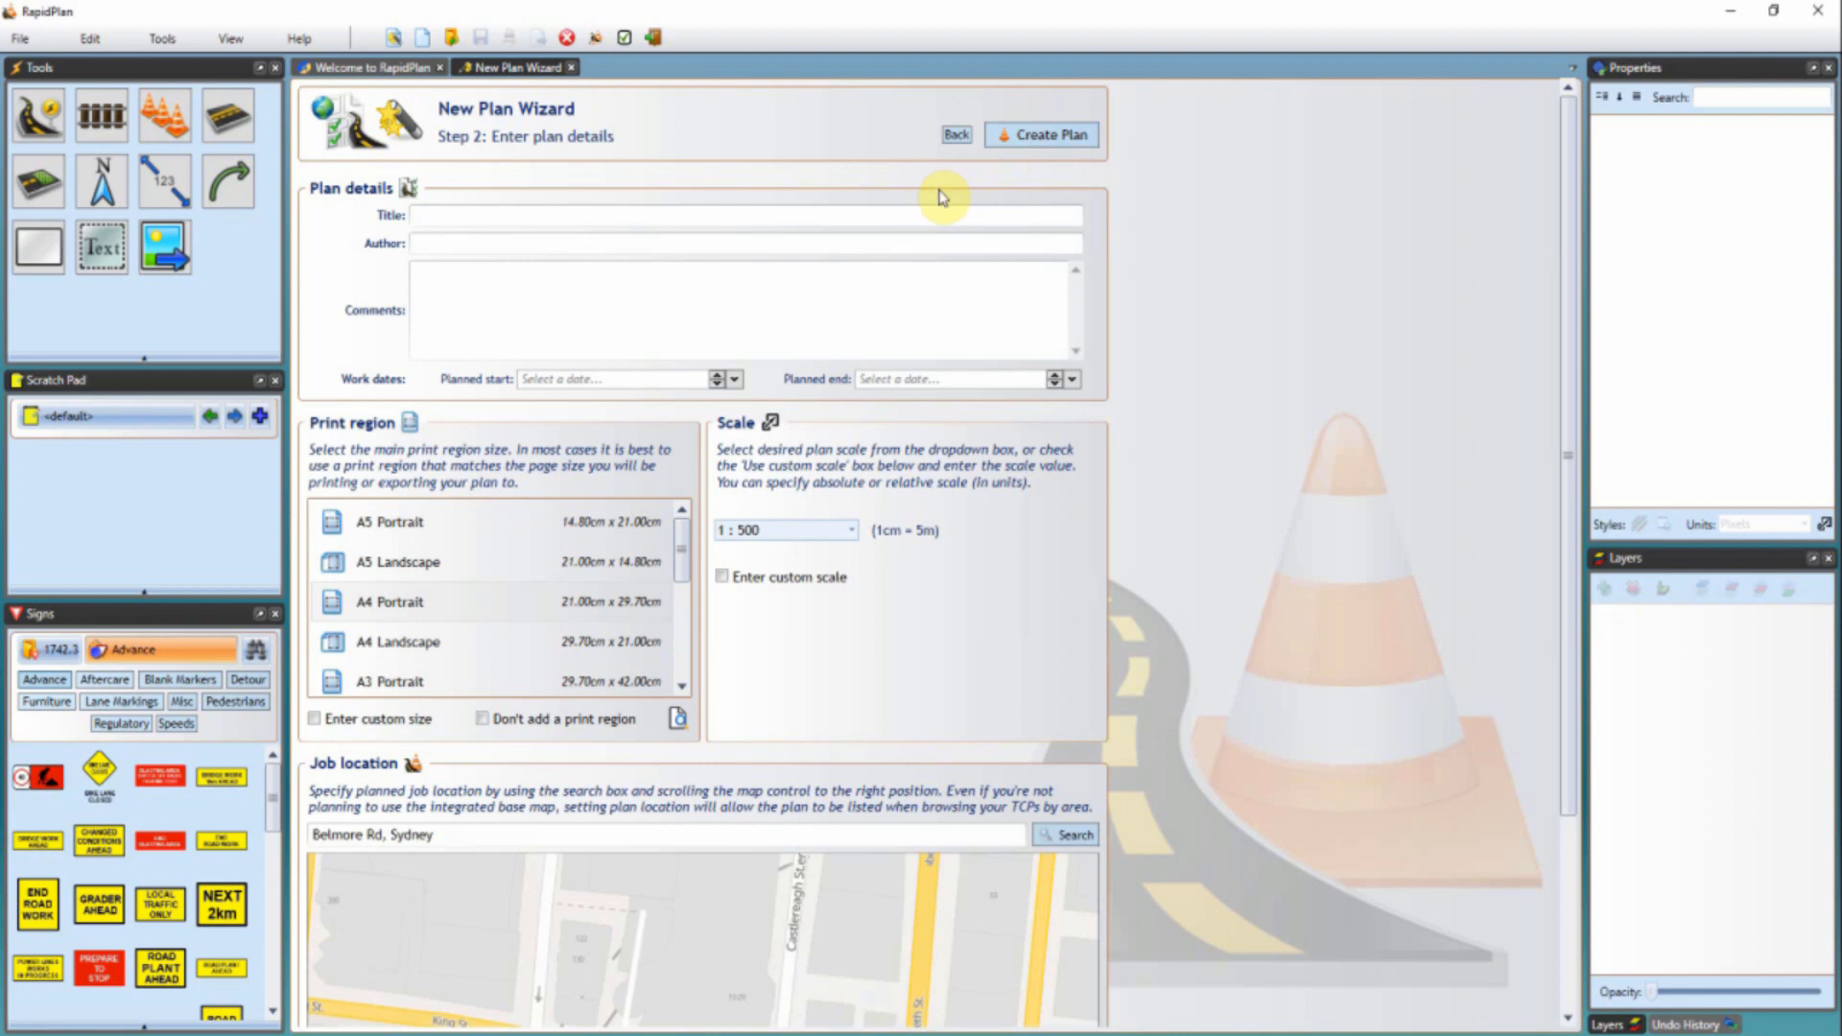
{"action": "mouse_move", "coordinate": [714, 184]}
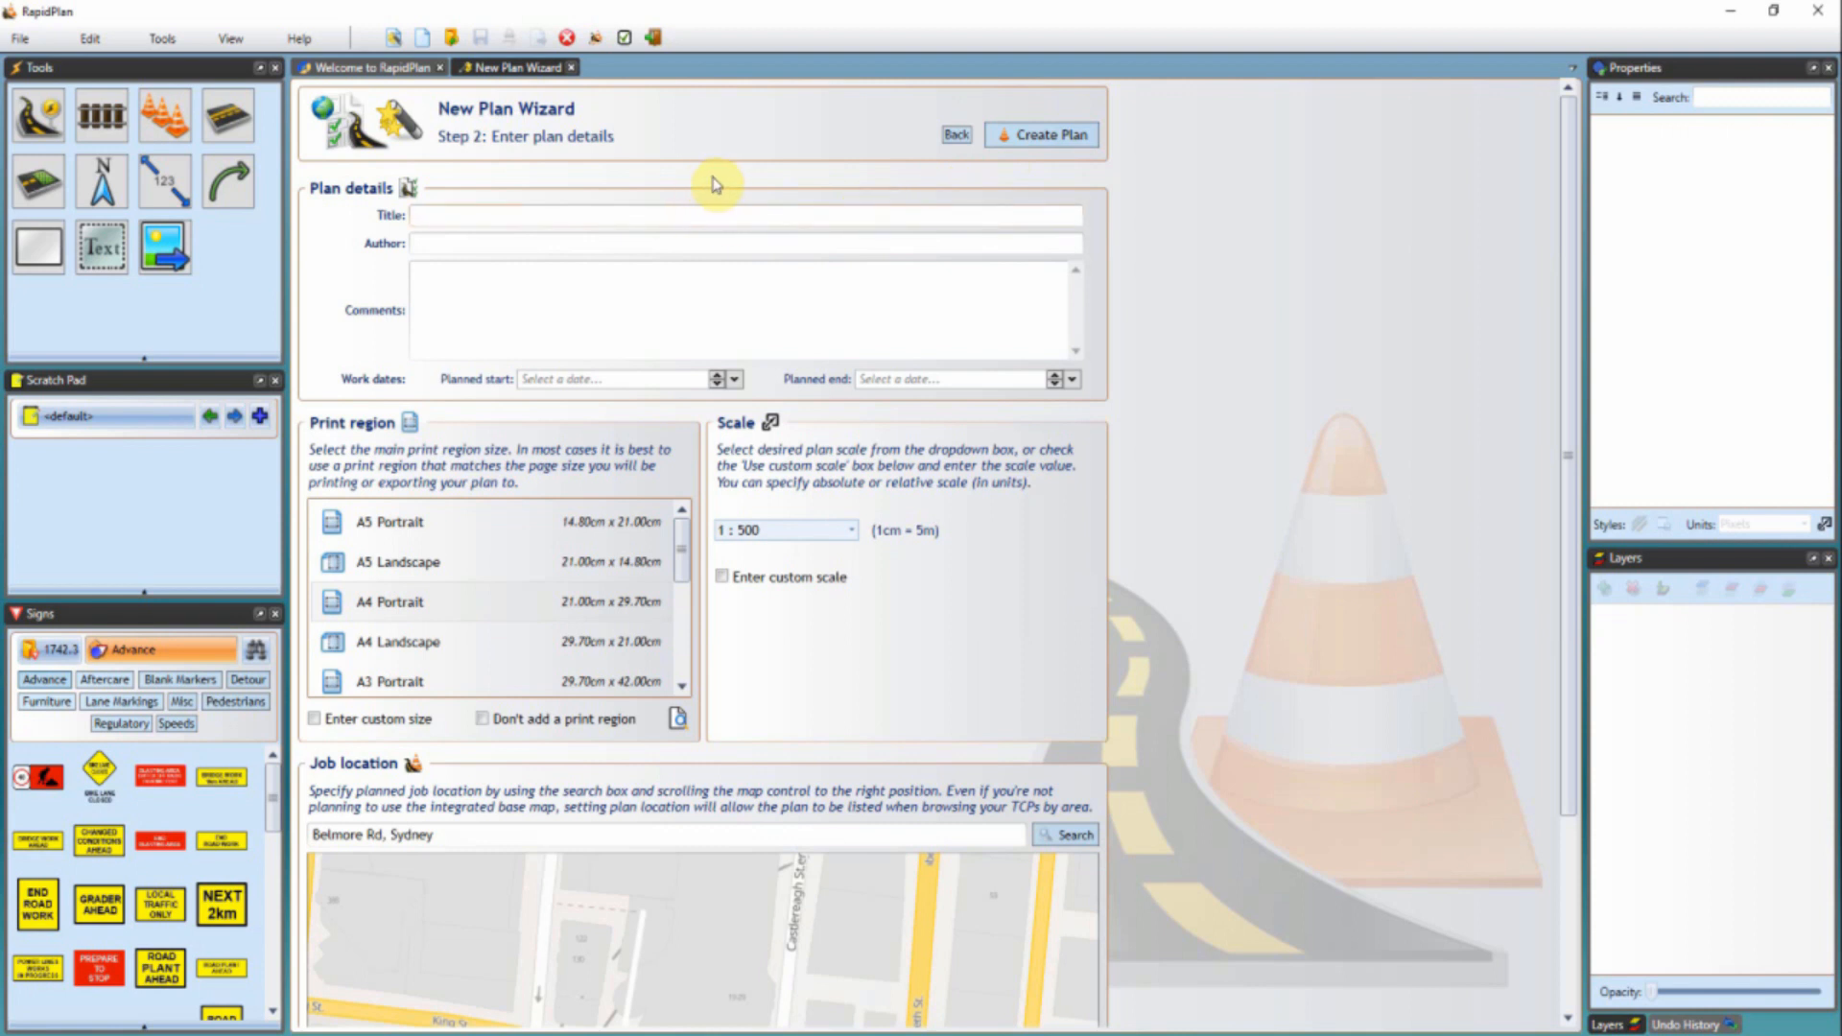
Step: Enter title 'My Plan', author 'Me', and planned start 06 Jun and end 07 Jun 2018
{"action": "left_click", "coordinate": [745, 215]}
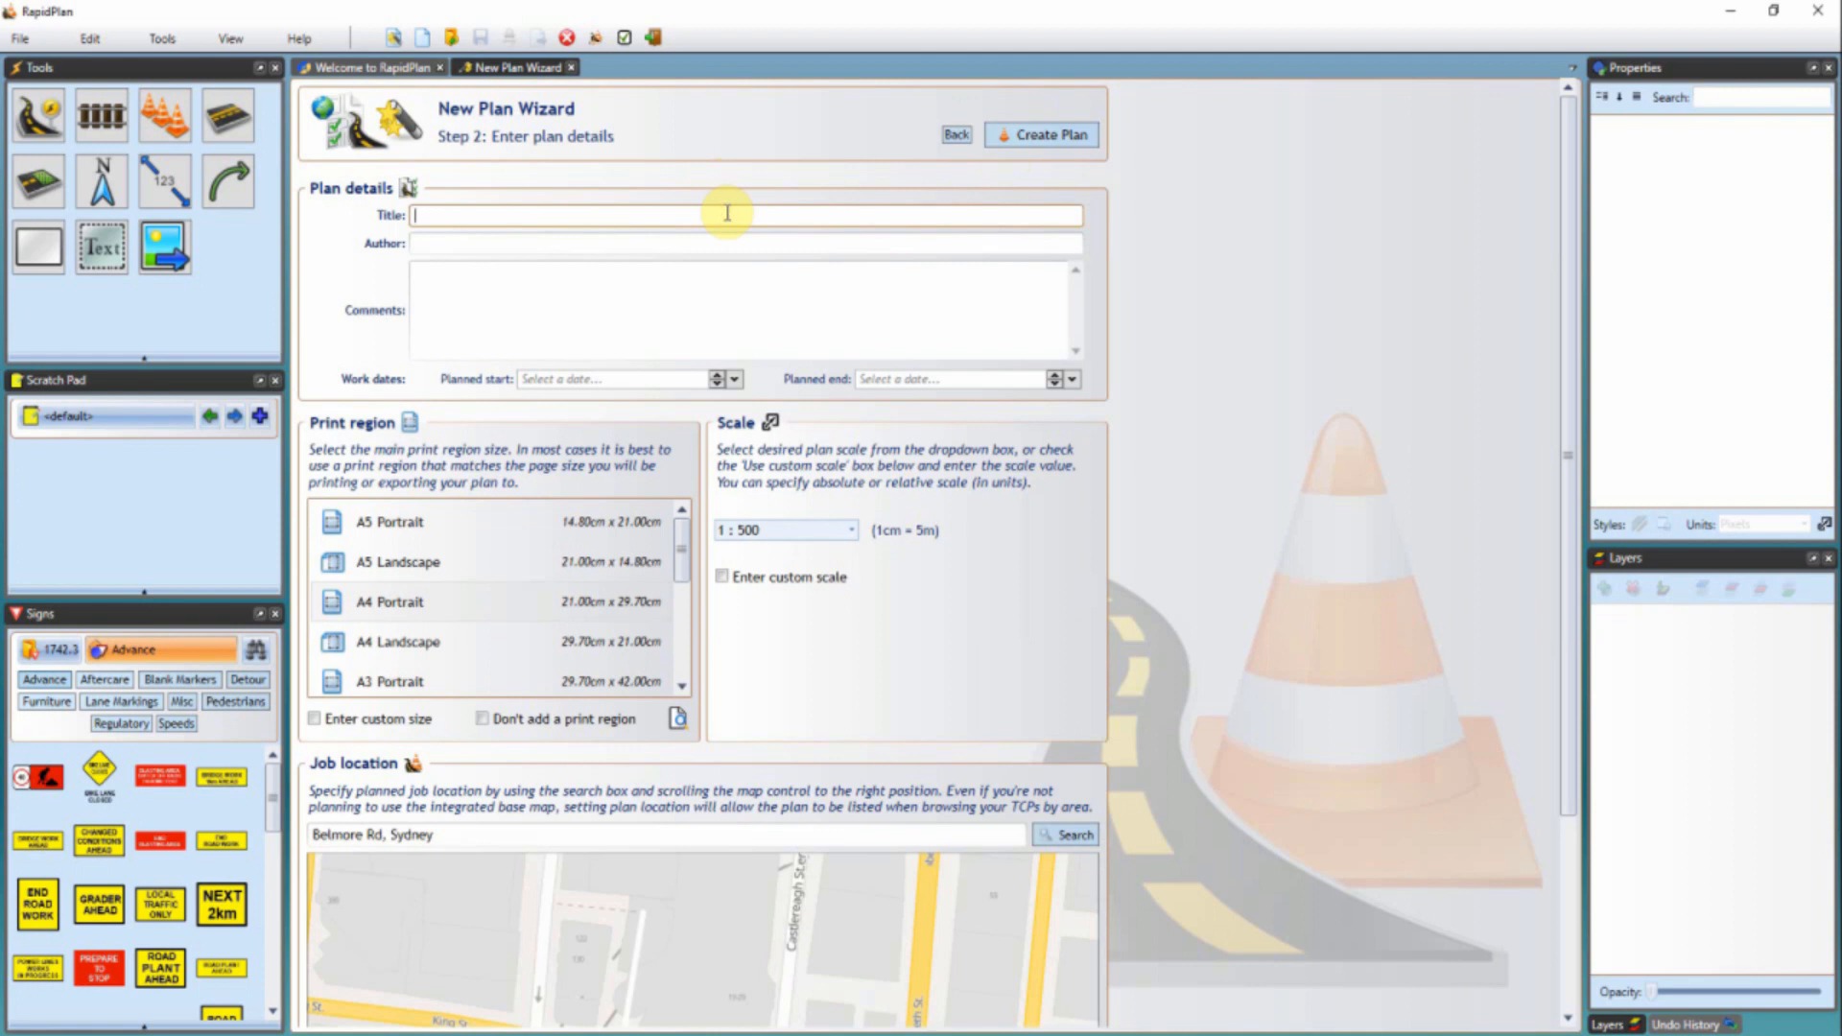
{"action": "type", "text": "My Plan"}
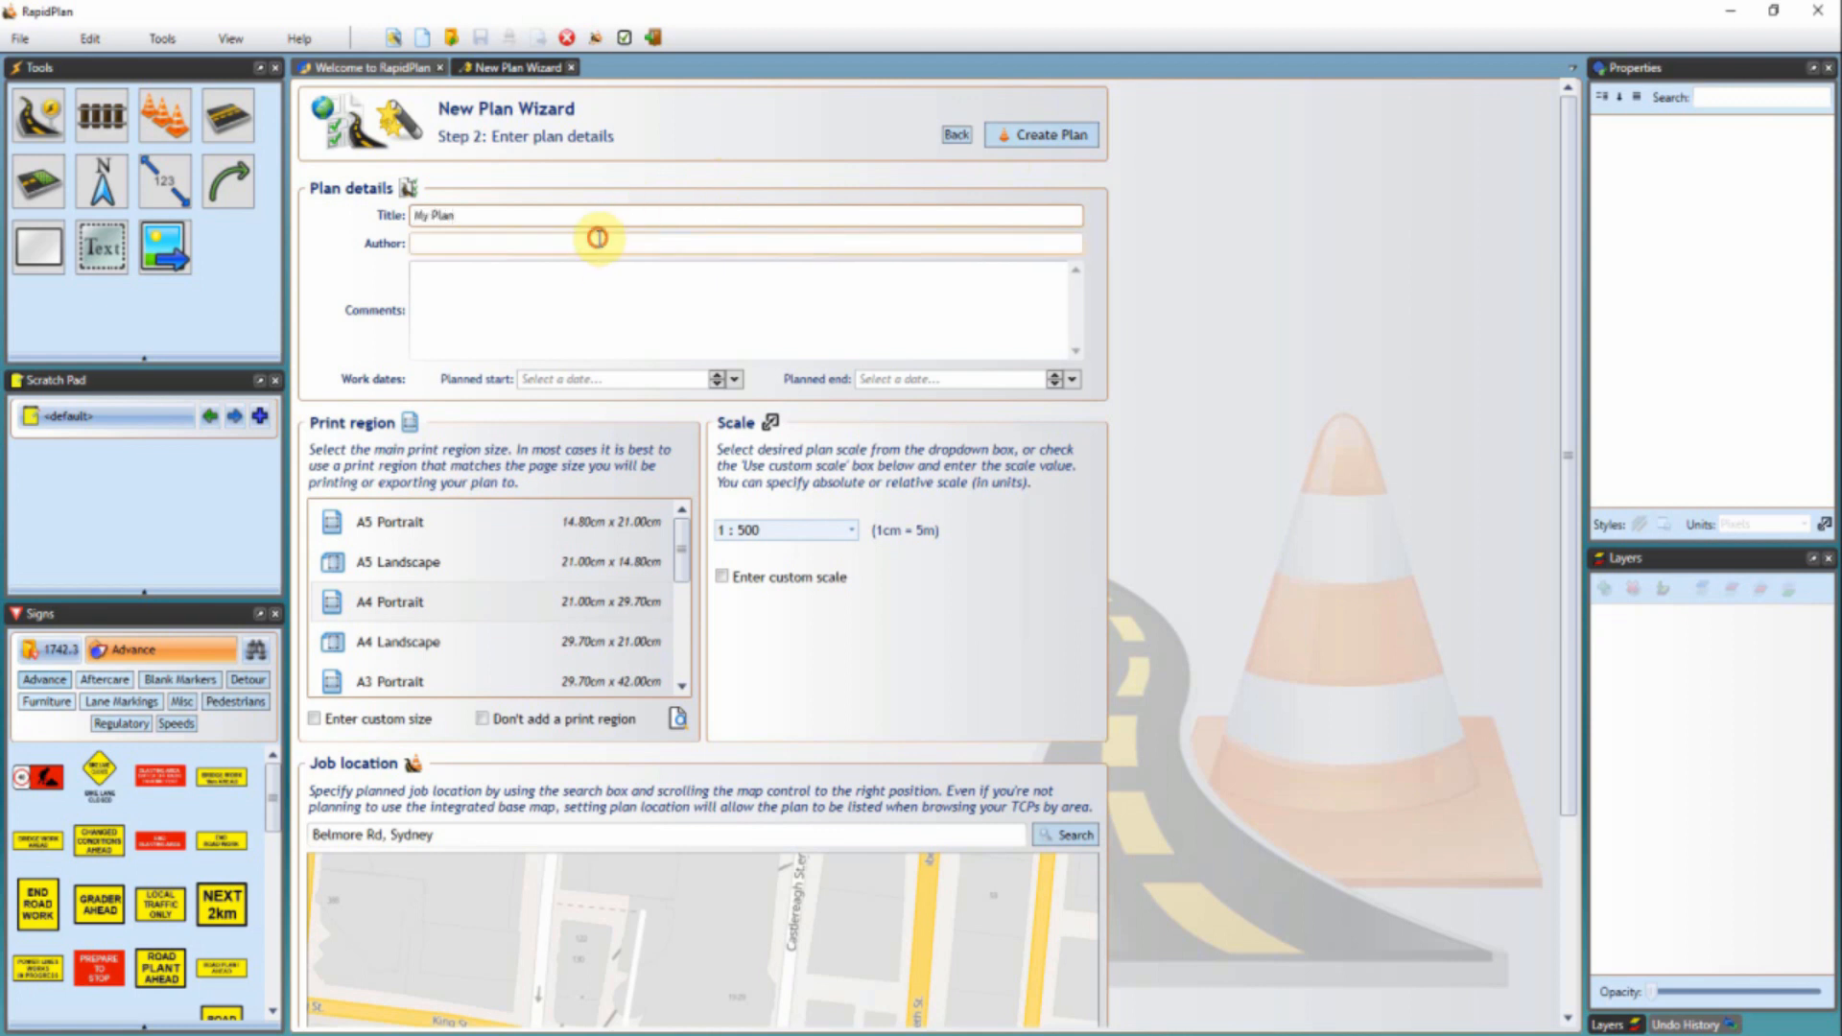
{"action": "type", "text": "Me"}
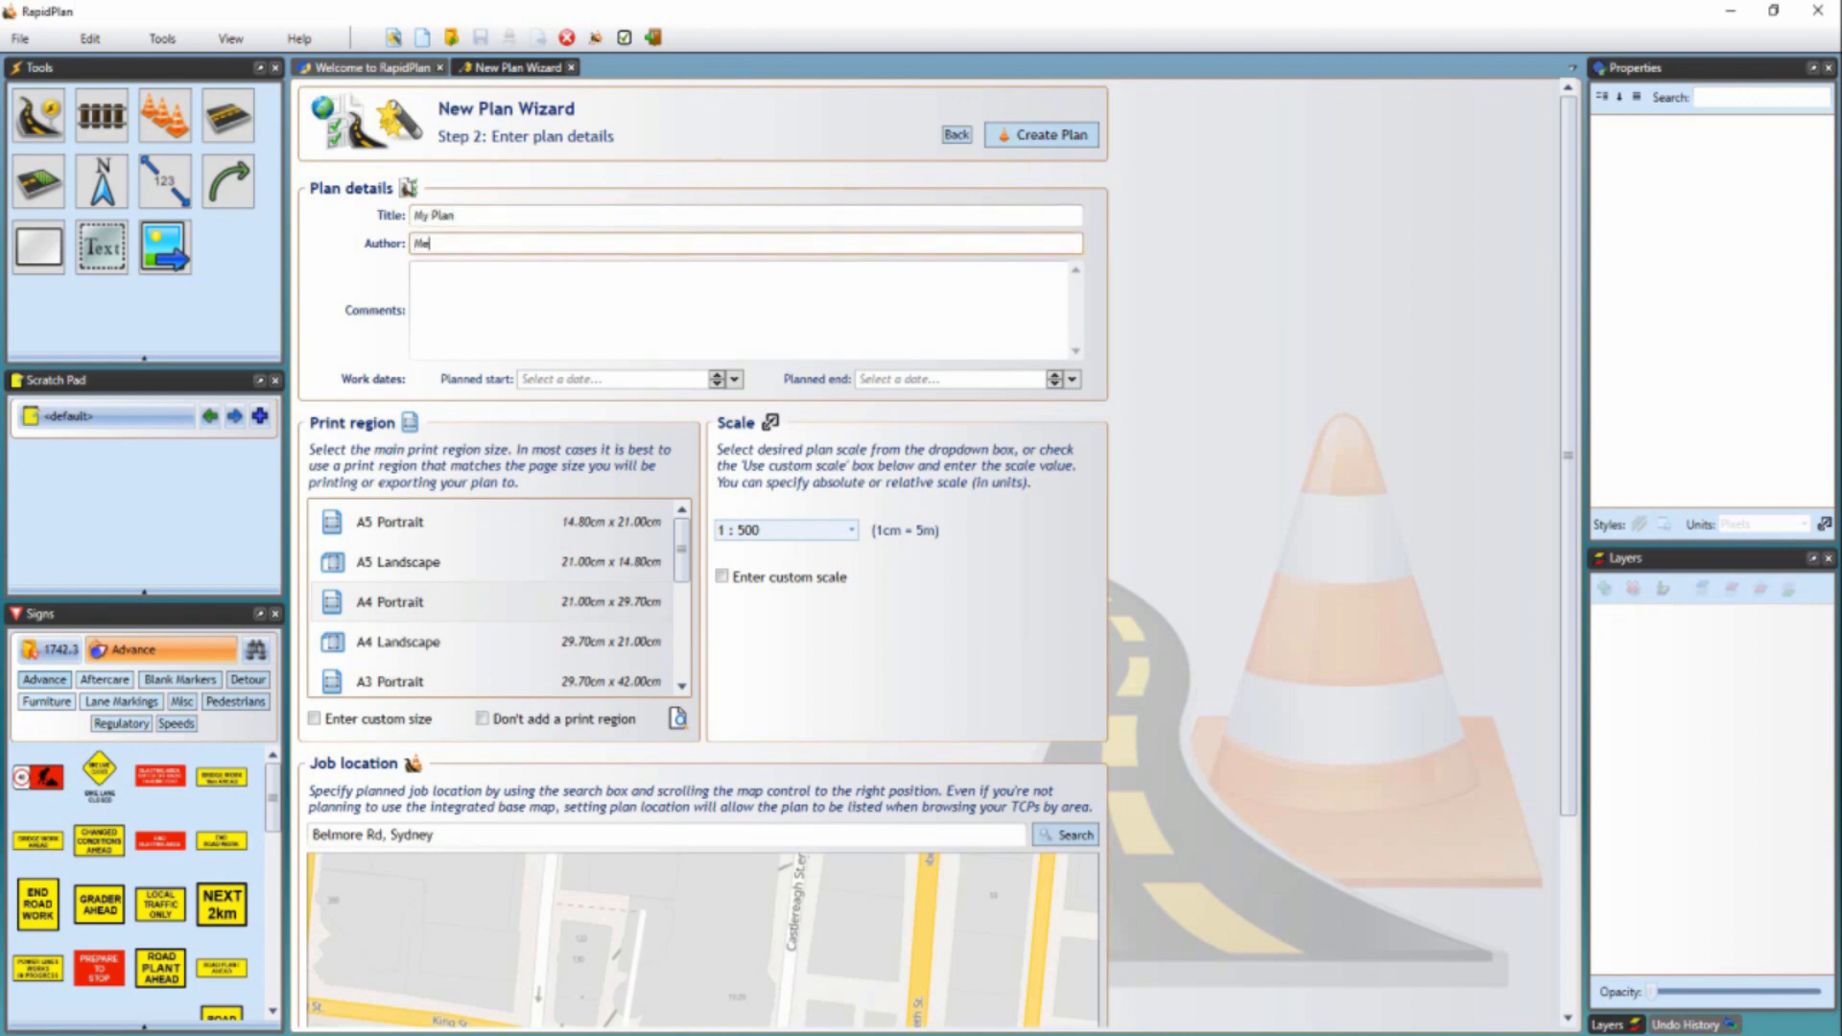
{"action": "left_click", "coordinate": [717, 376]}
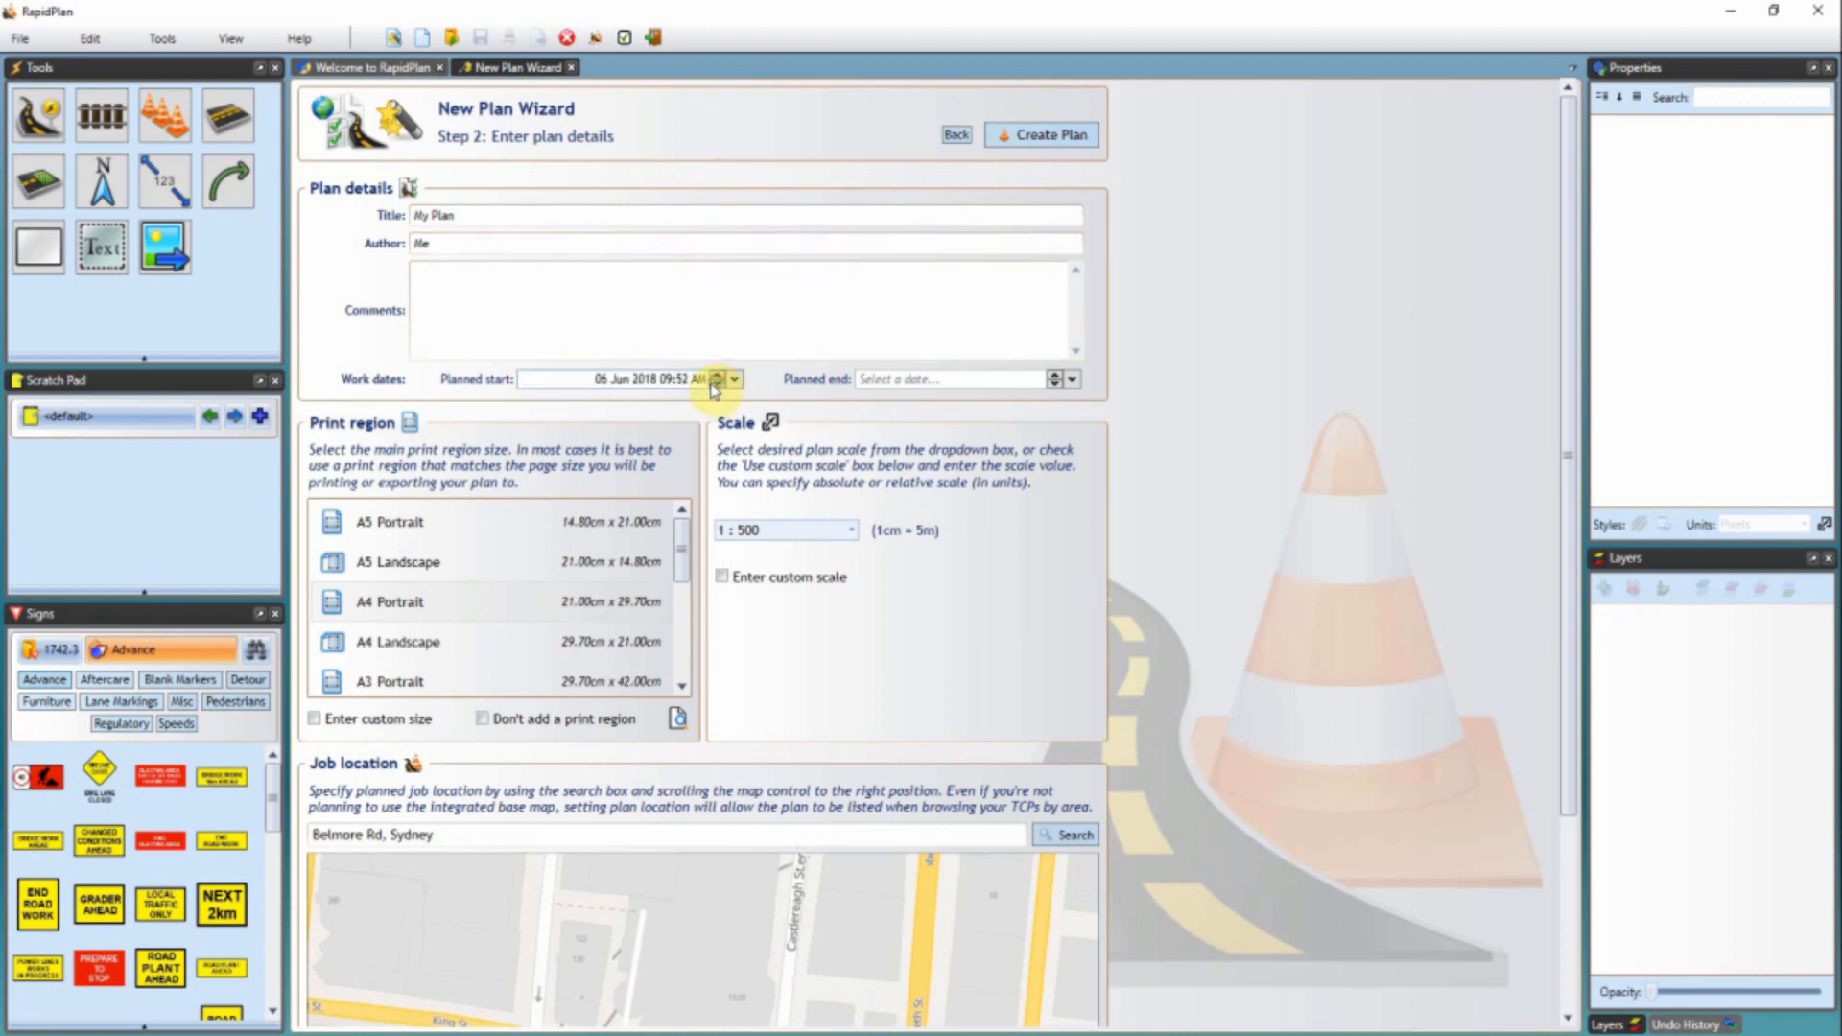
{"action": "left_click", "coordinate": [1063, 375]}
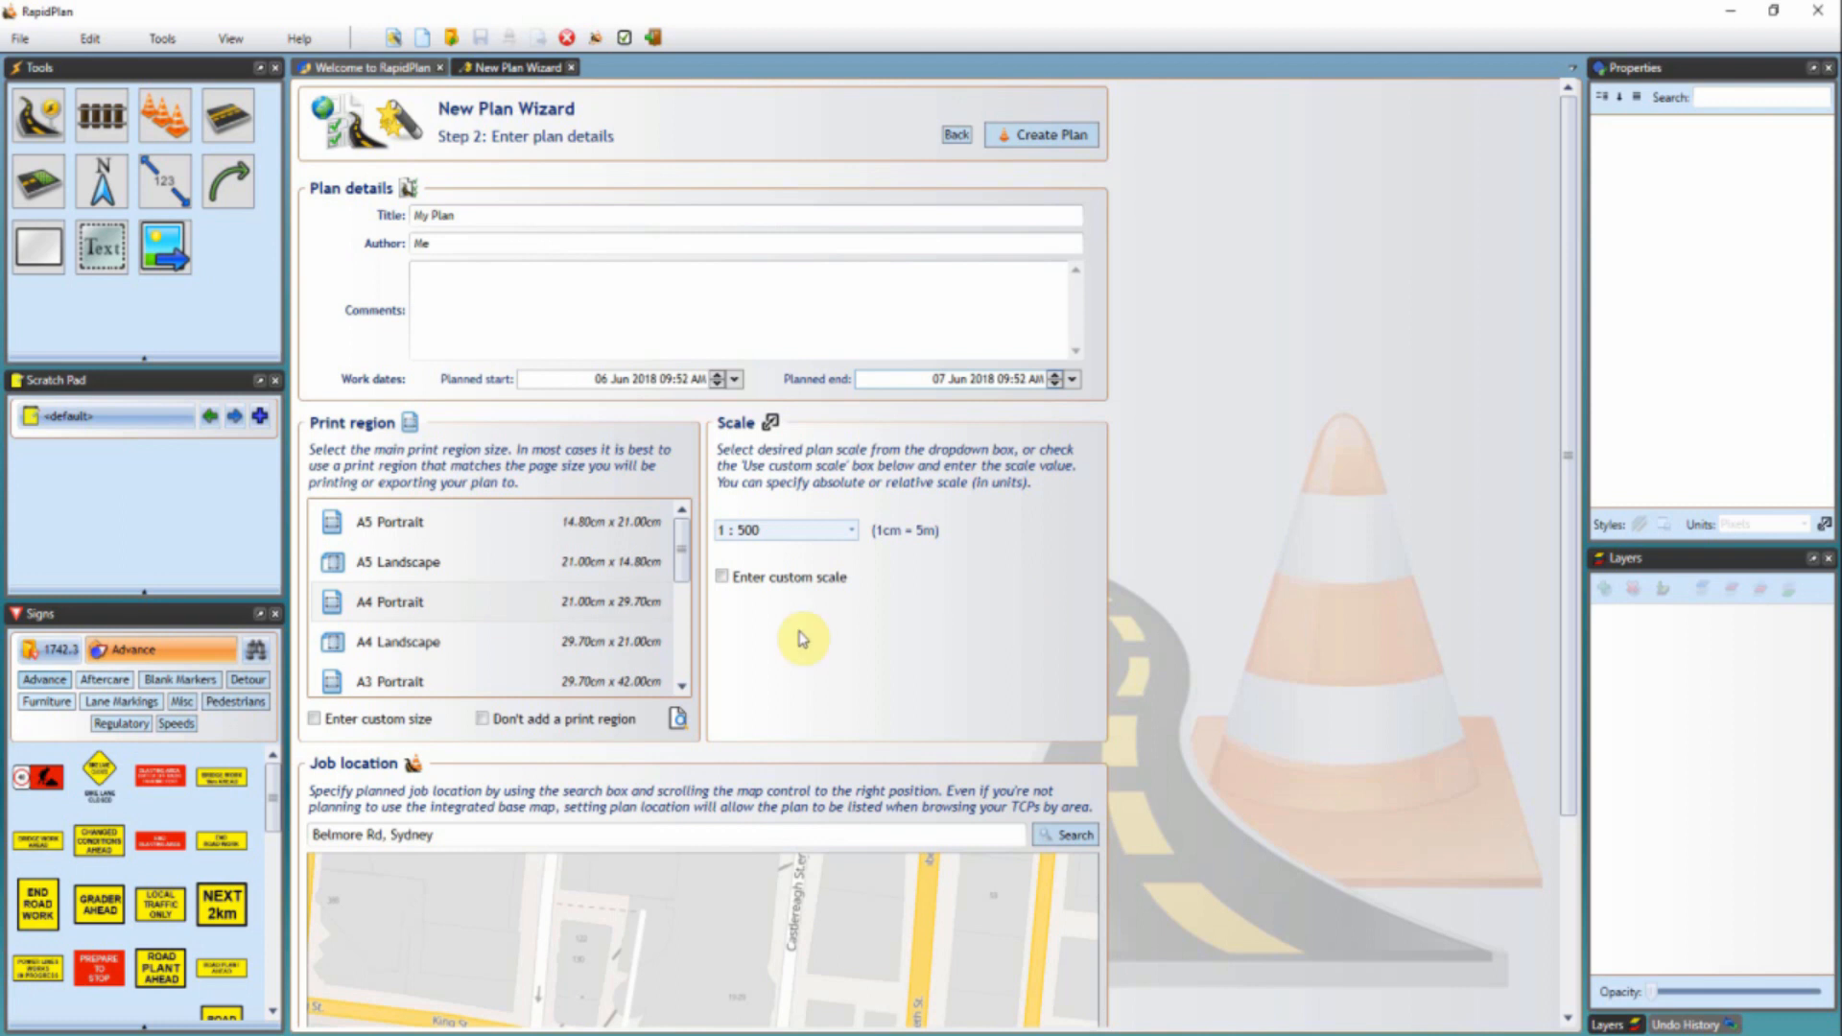
{"action": "scroll", "scroll_direction": "down", "scroll_amount": 3}
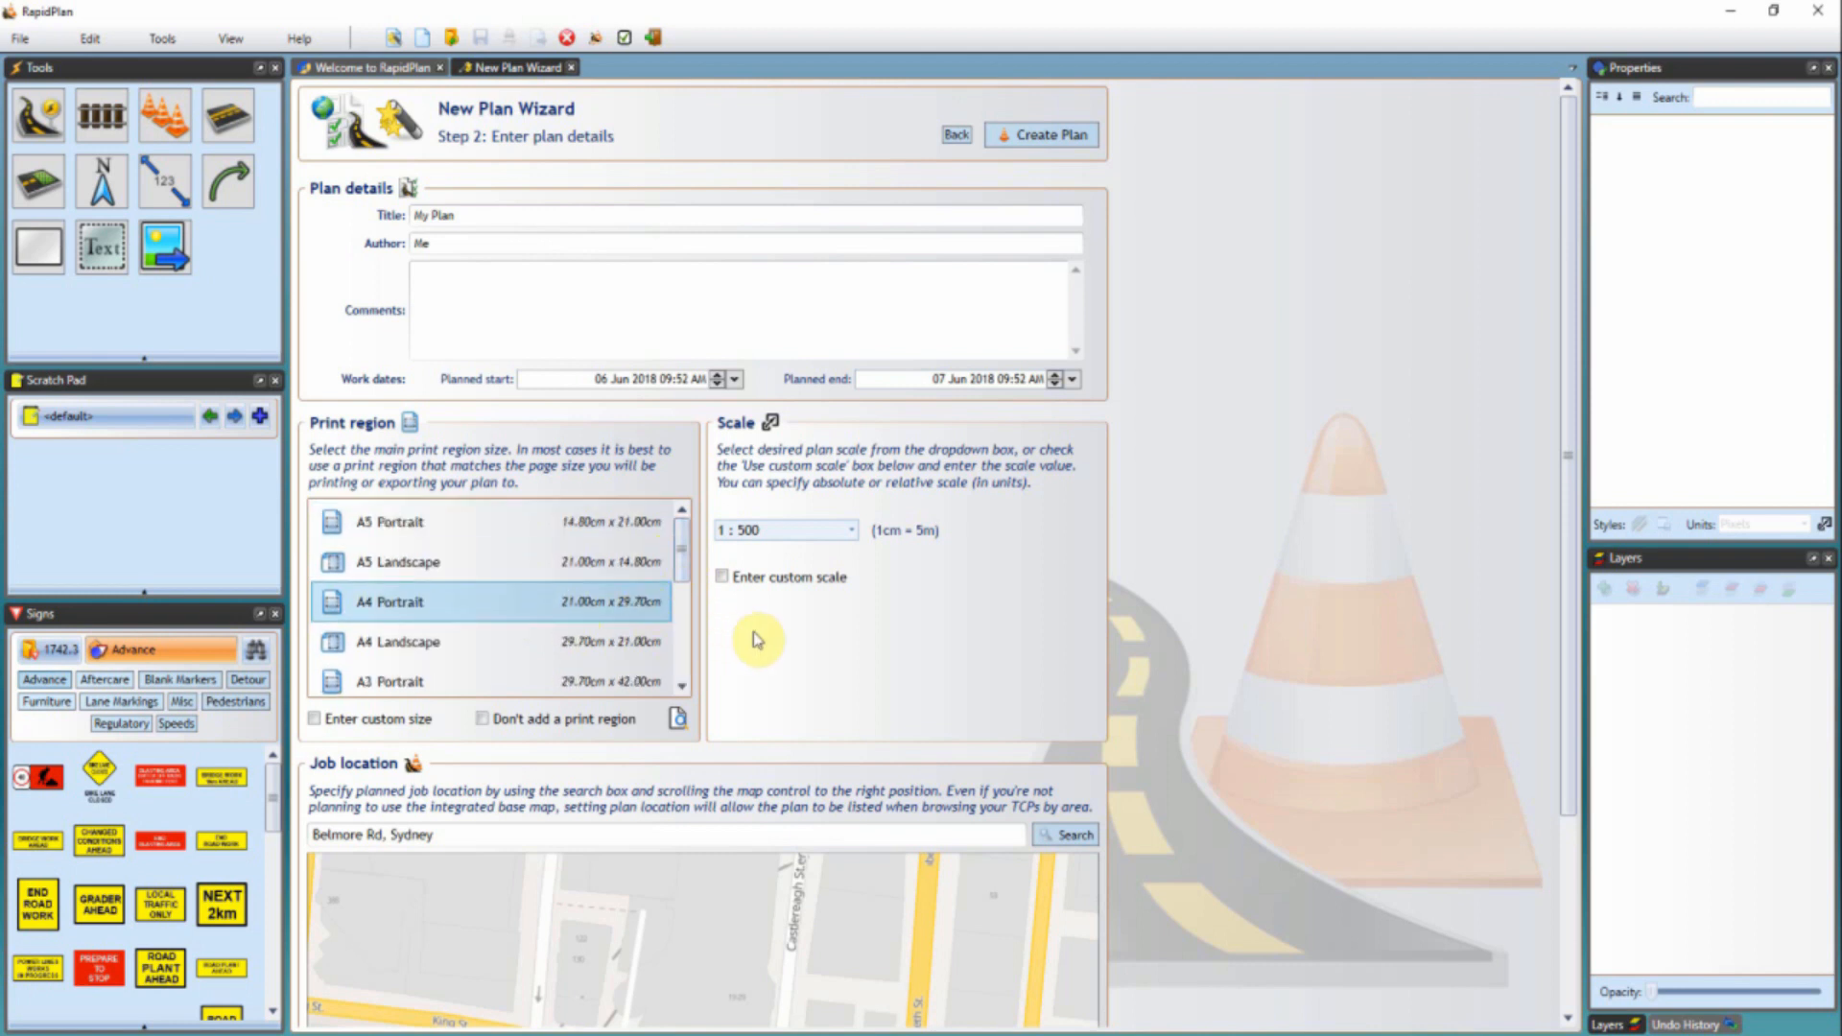
{"action": "mouse_move", "coordinate": [855, 539]}
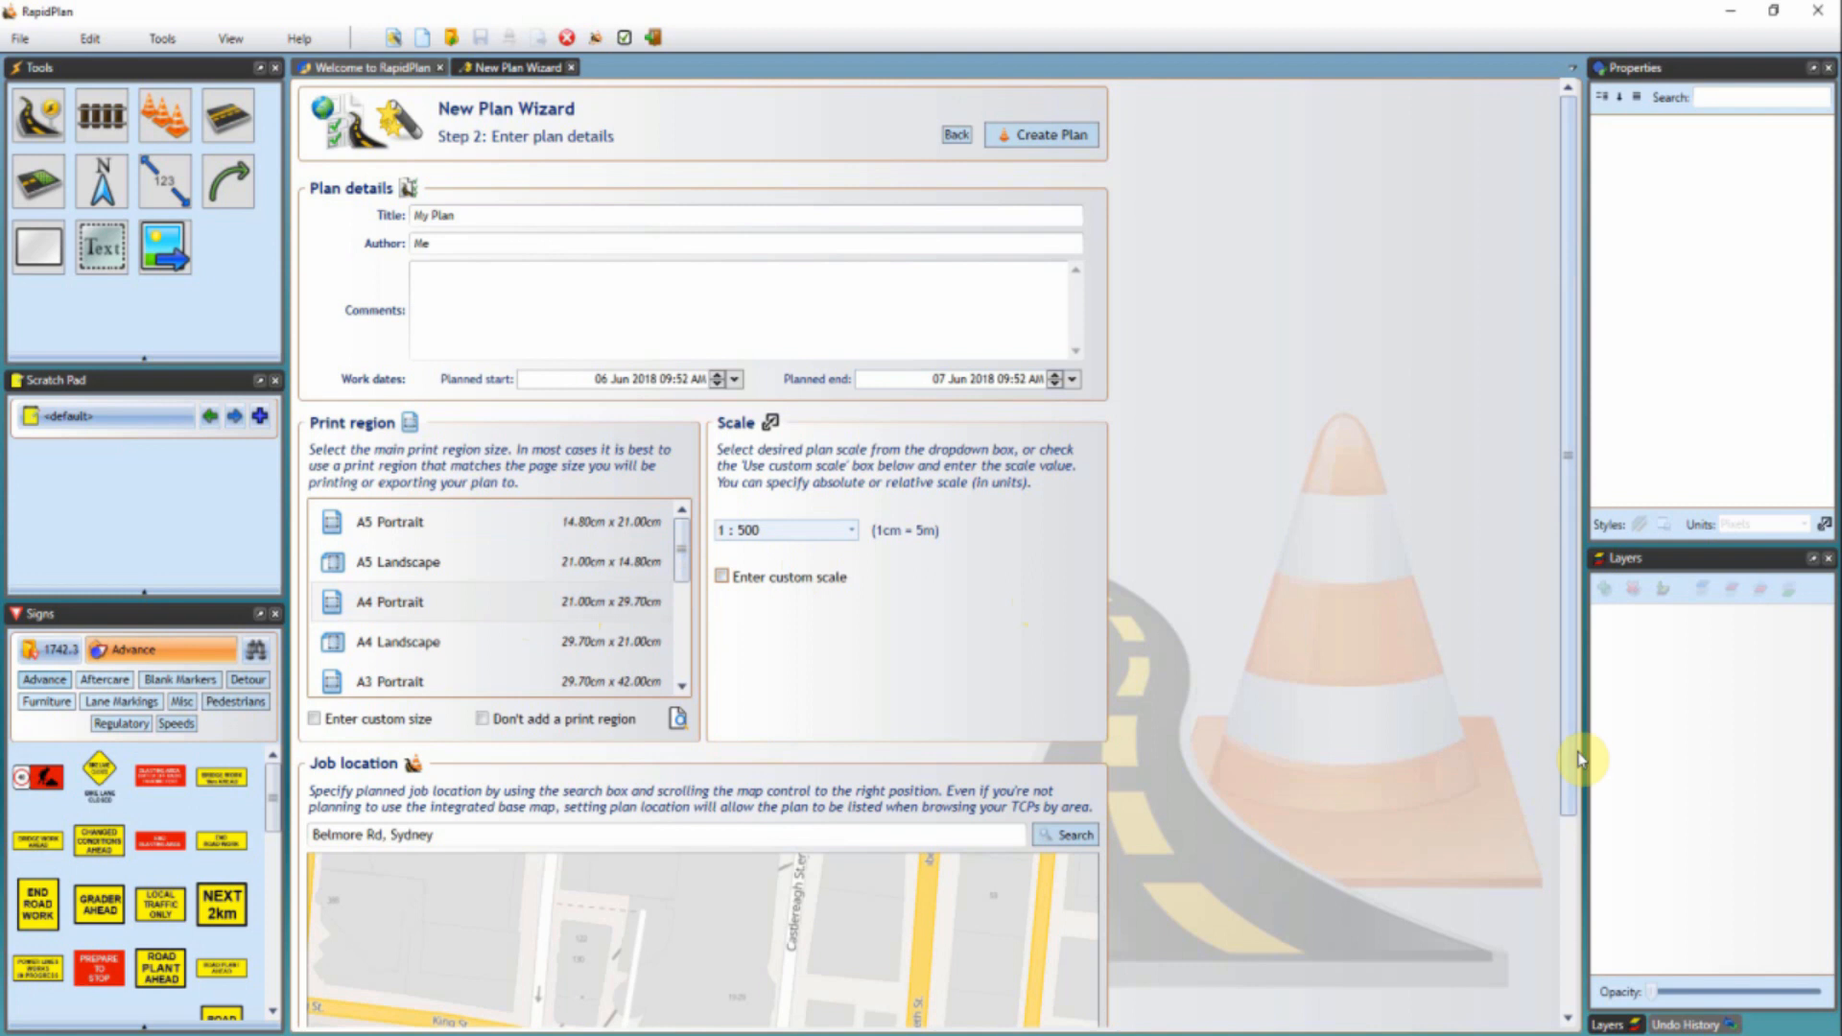
Step: Move the Job location map onto Henry Lawson Drive near Stewart Avenue
{"action": "scroll", "scroll_direction": "down", "scroll_amount": 3}
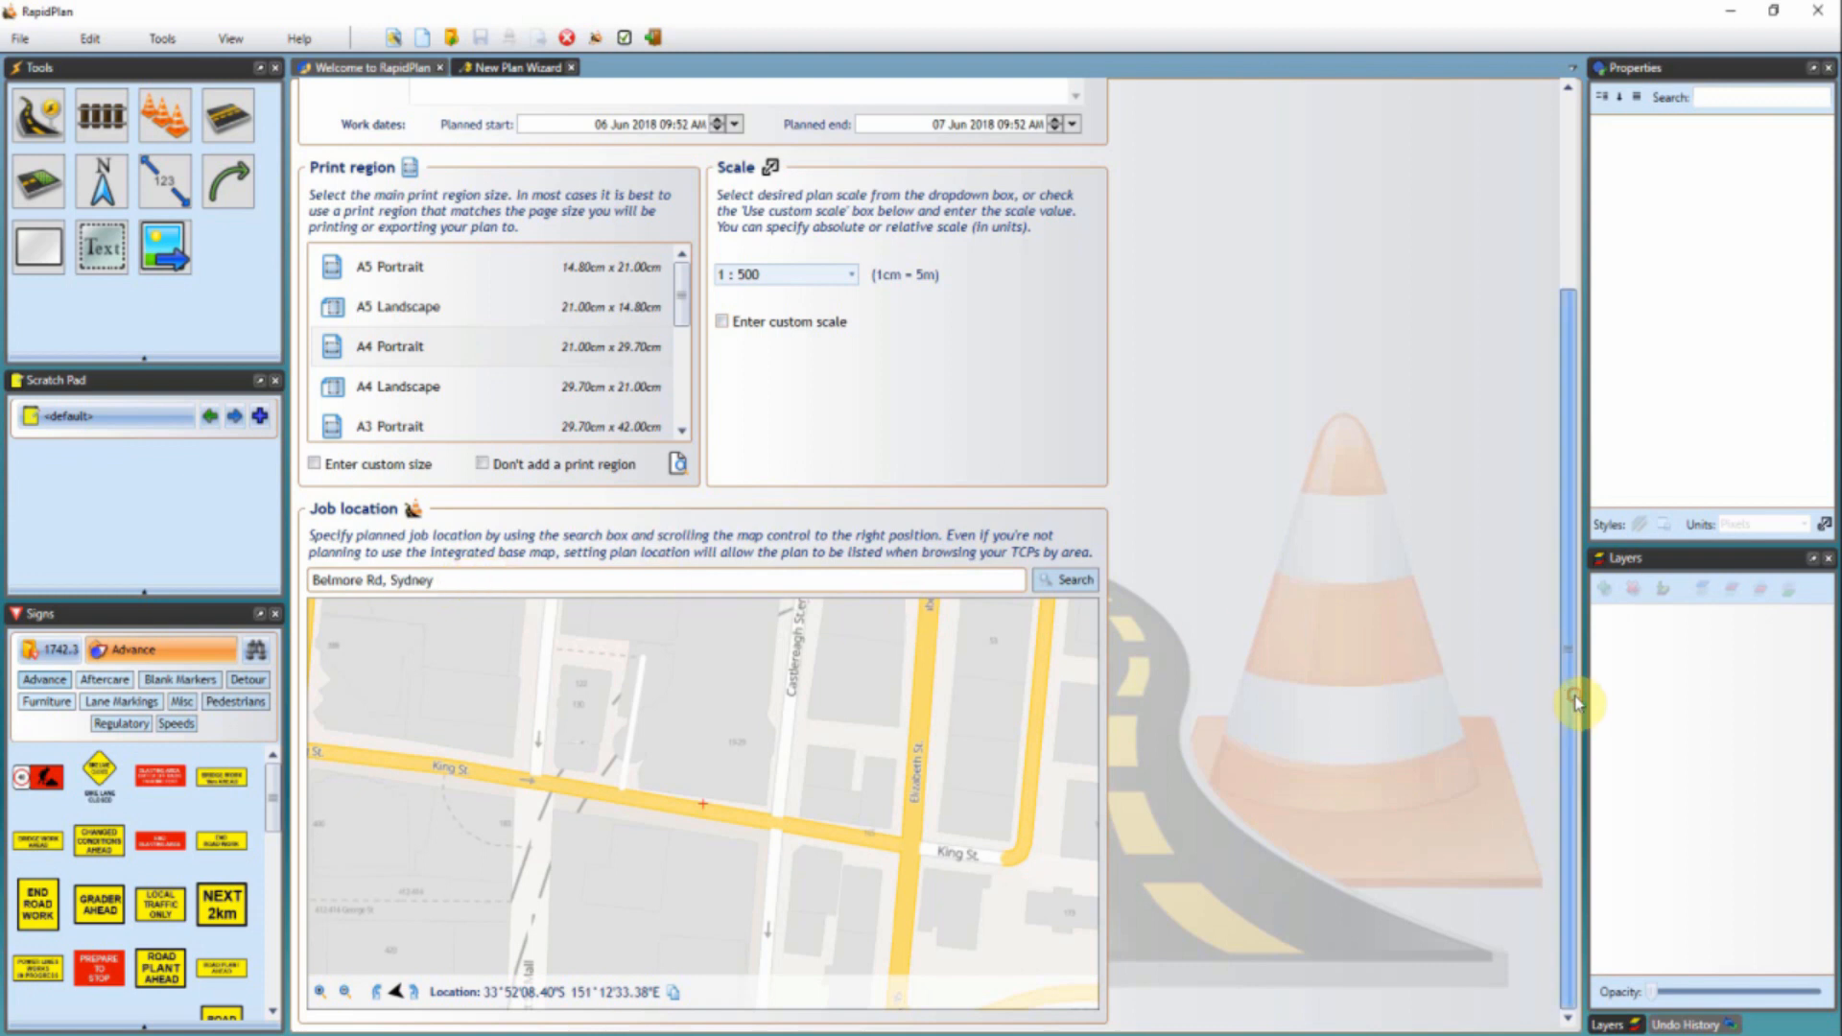
{"action": "mouse_move", "coordinate": [1266, 711]}
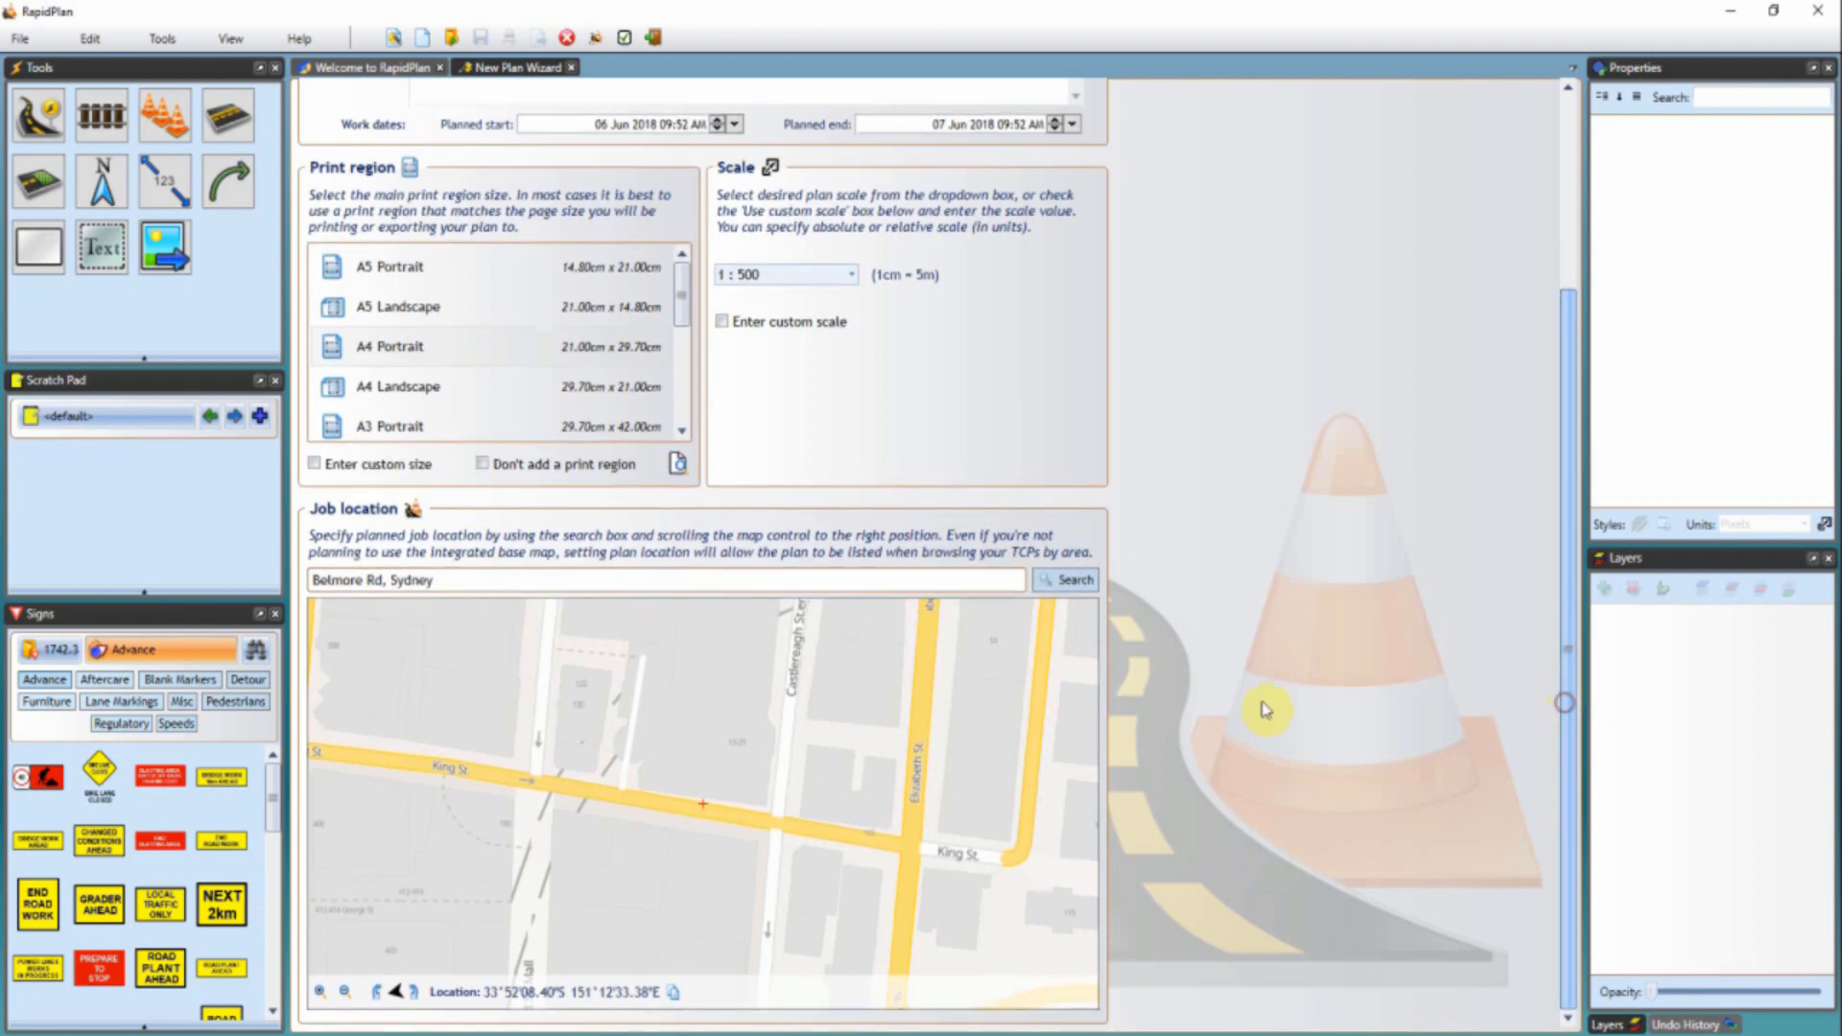
{"action": "left_click", "coordinate": [1065, 579]}
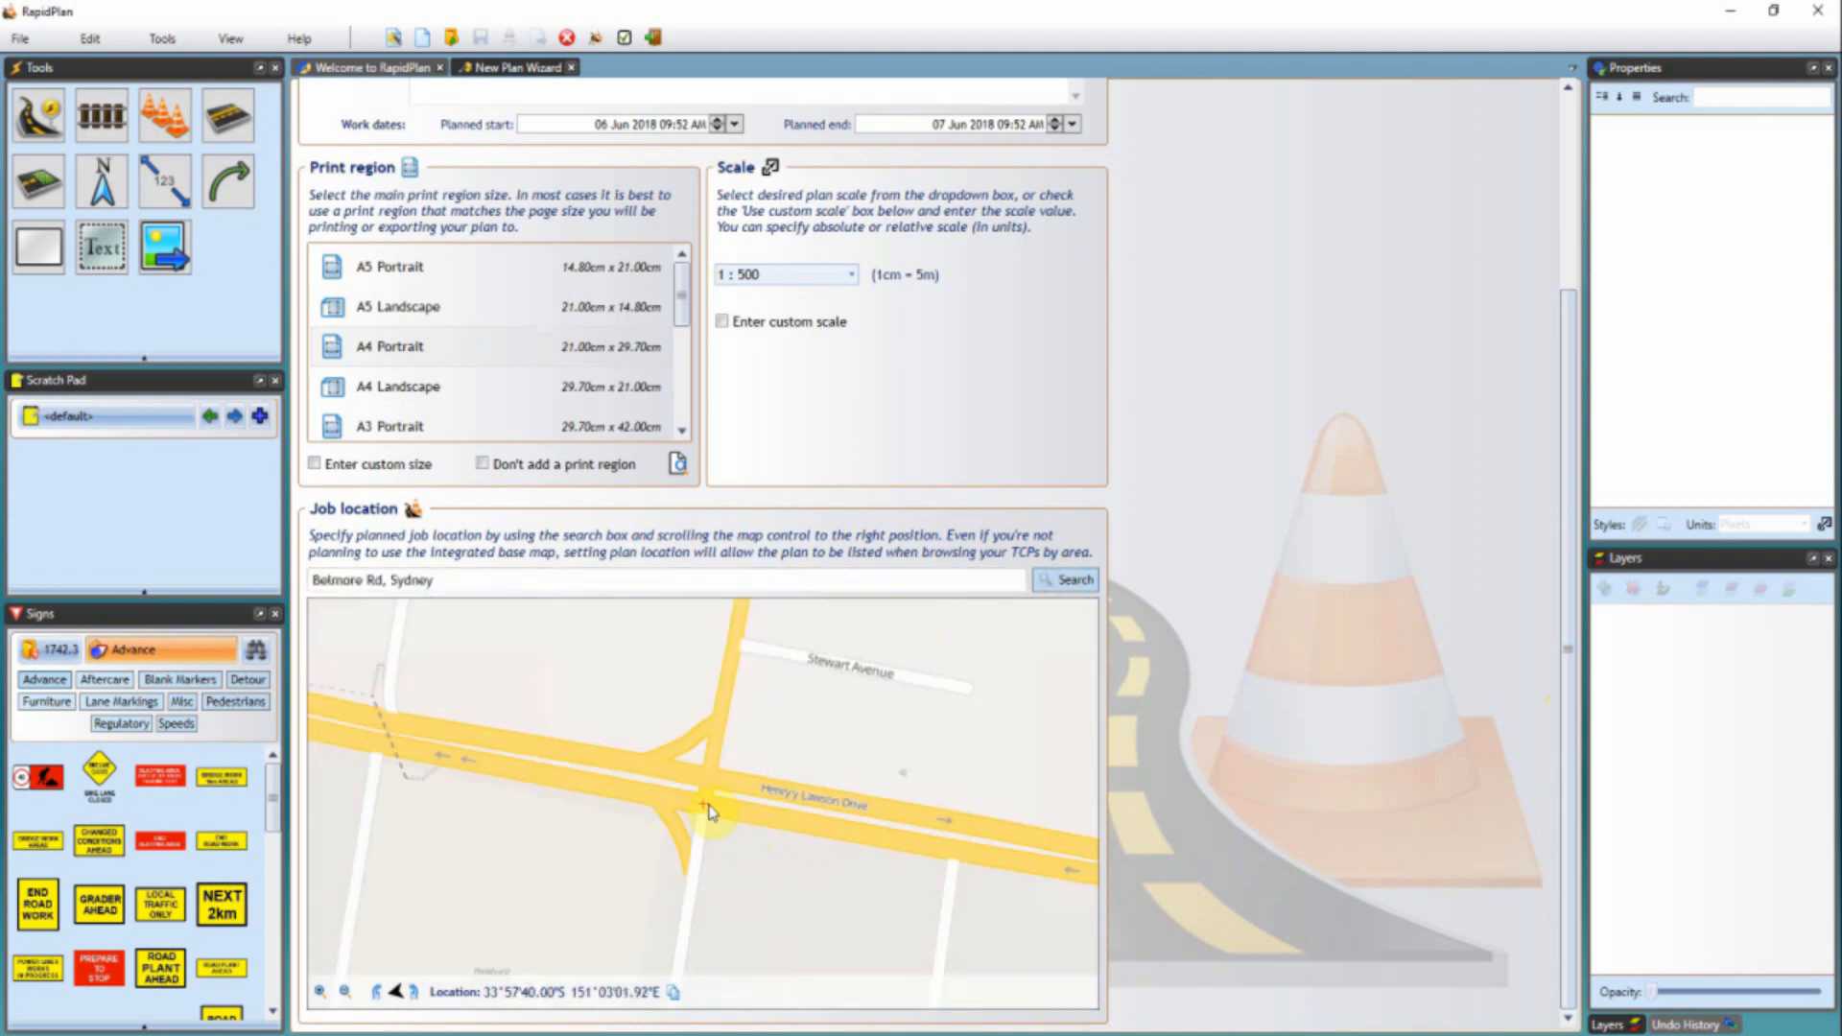
{"action": "left_click_drag", "start_coordinate": [711, 813], "coordinate": [702, 806]}
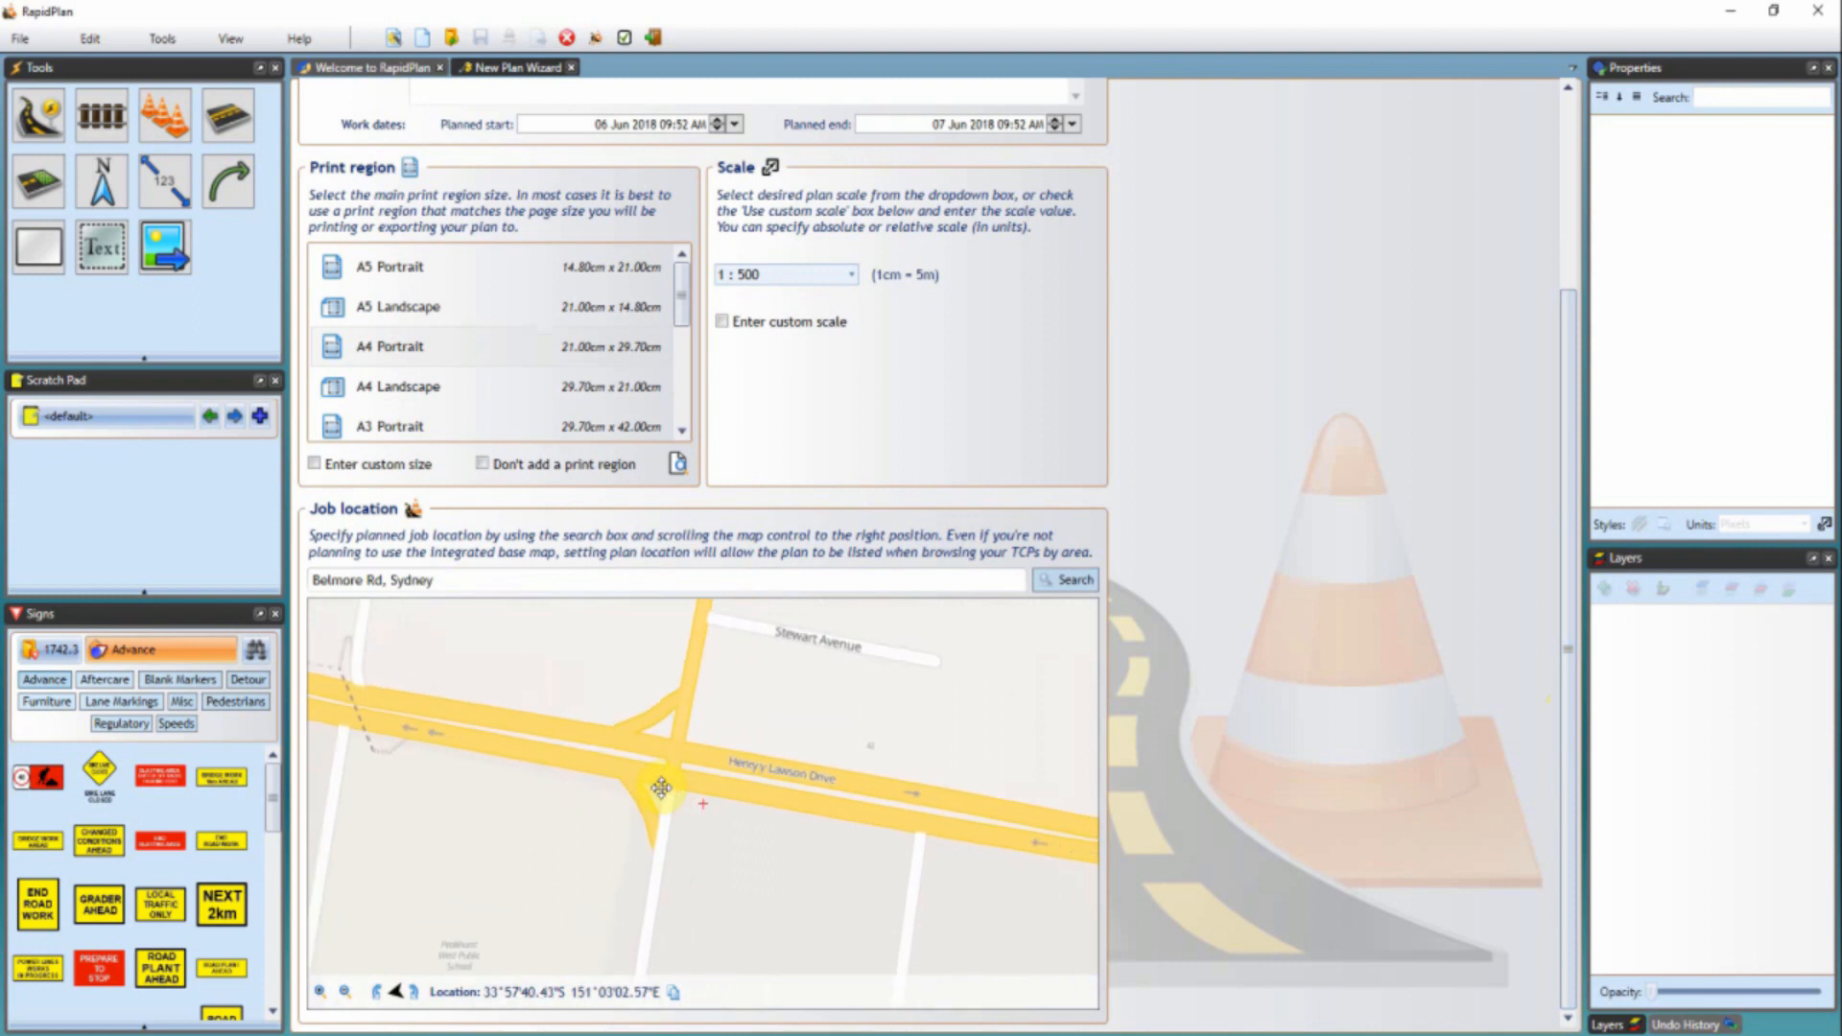
{"action": "left_click_drag", "start_coordinate": [655, 784], "coordinate": [728, 804]}
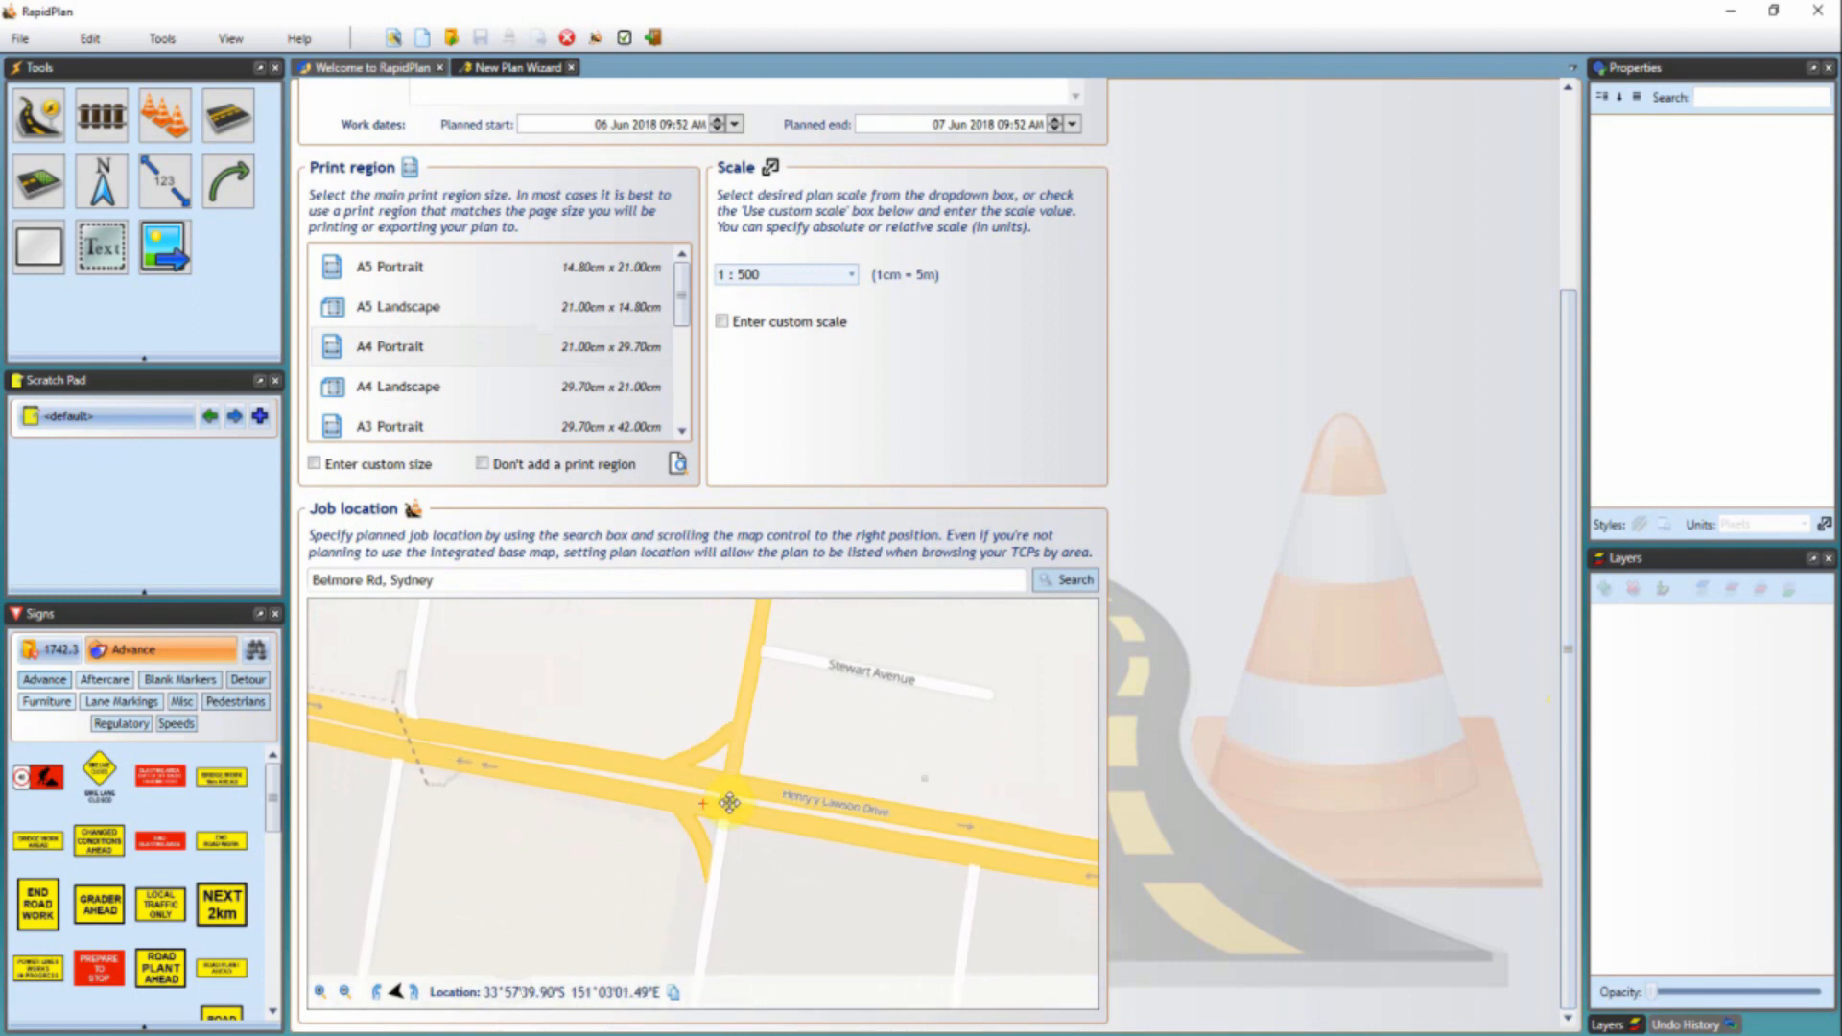